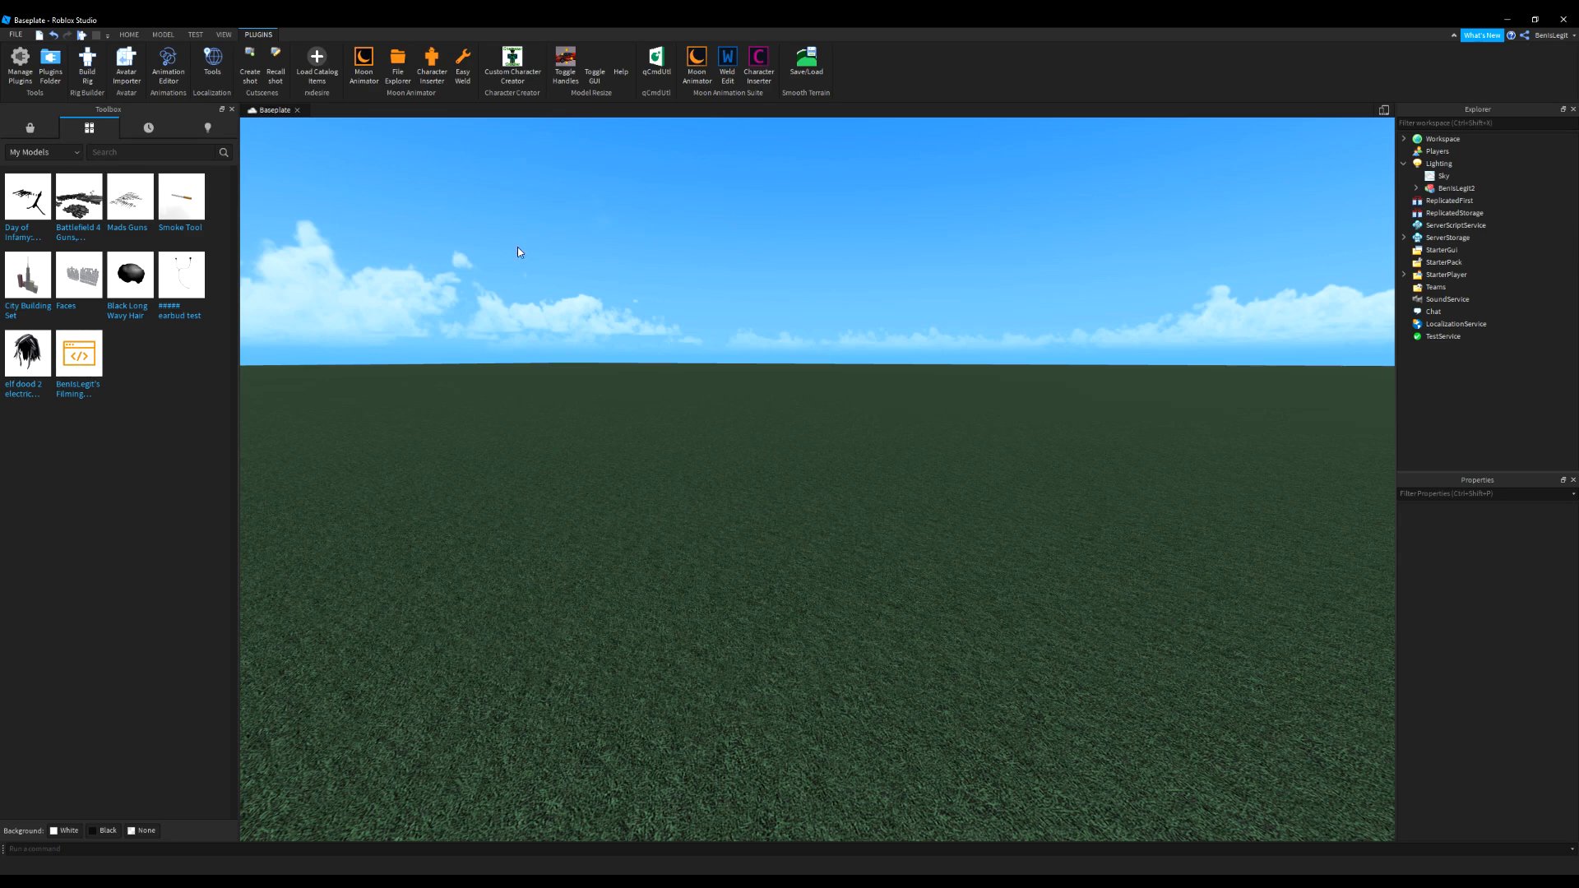
pyautogui.moveTo(202, 188)
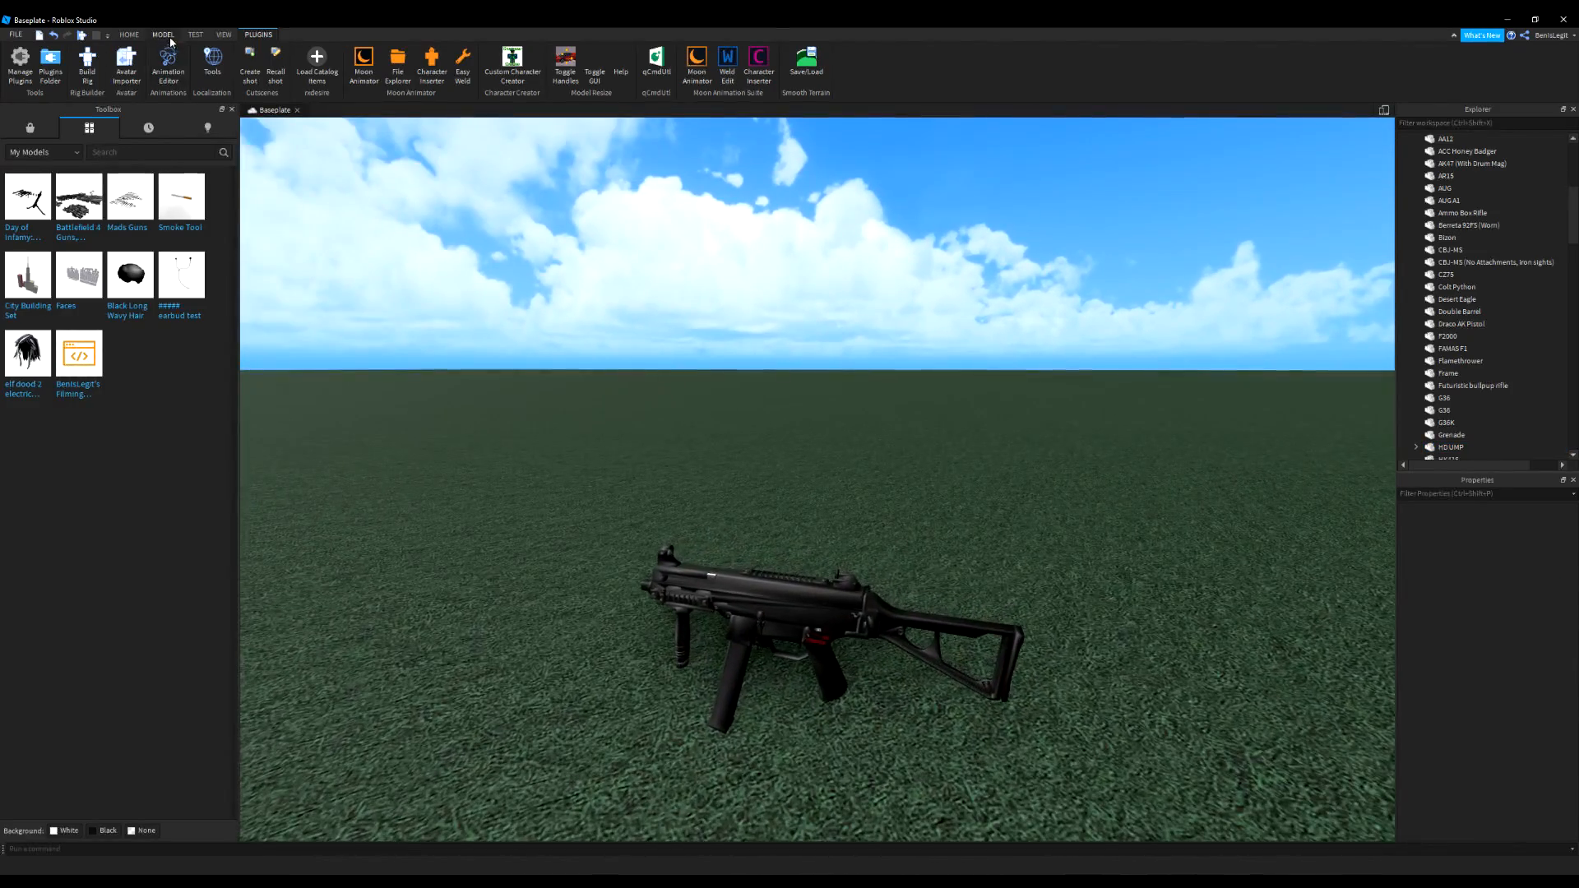
# Add a new part over the gun's grip and rename it Handle
pyautogui.click(162, 34)
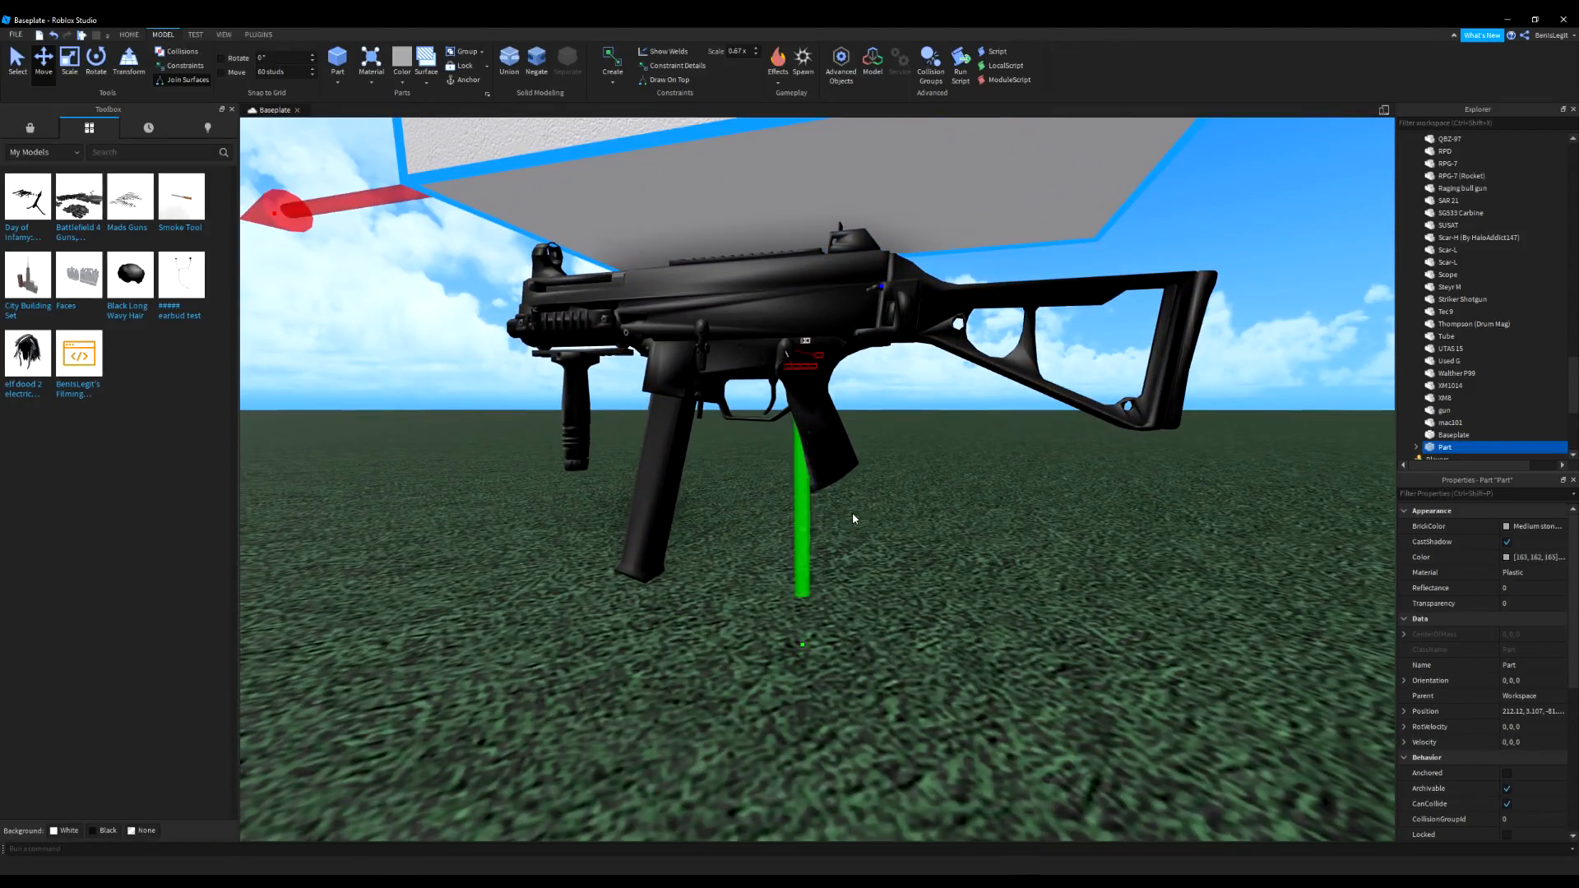
pyautogui.click(69, 57)
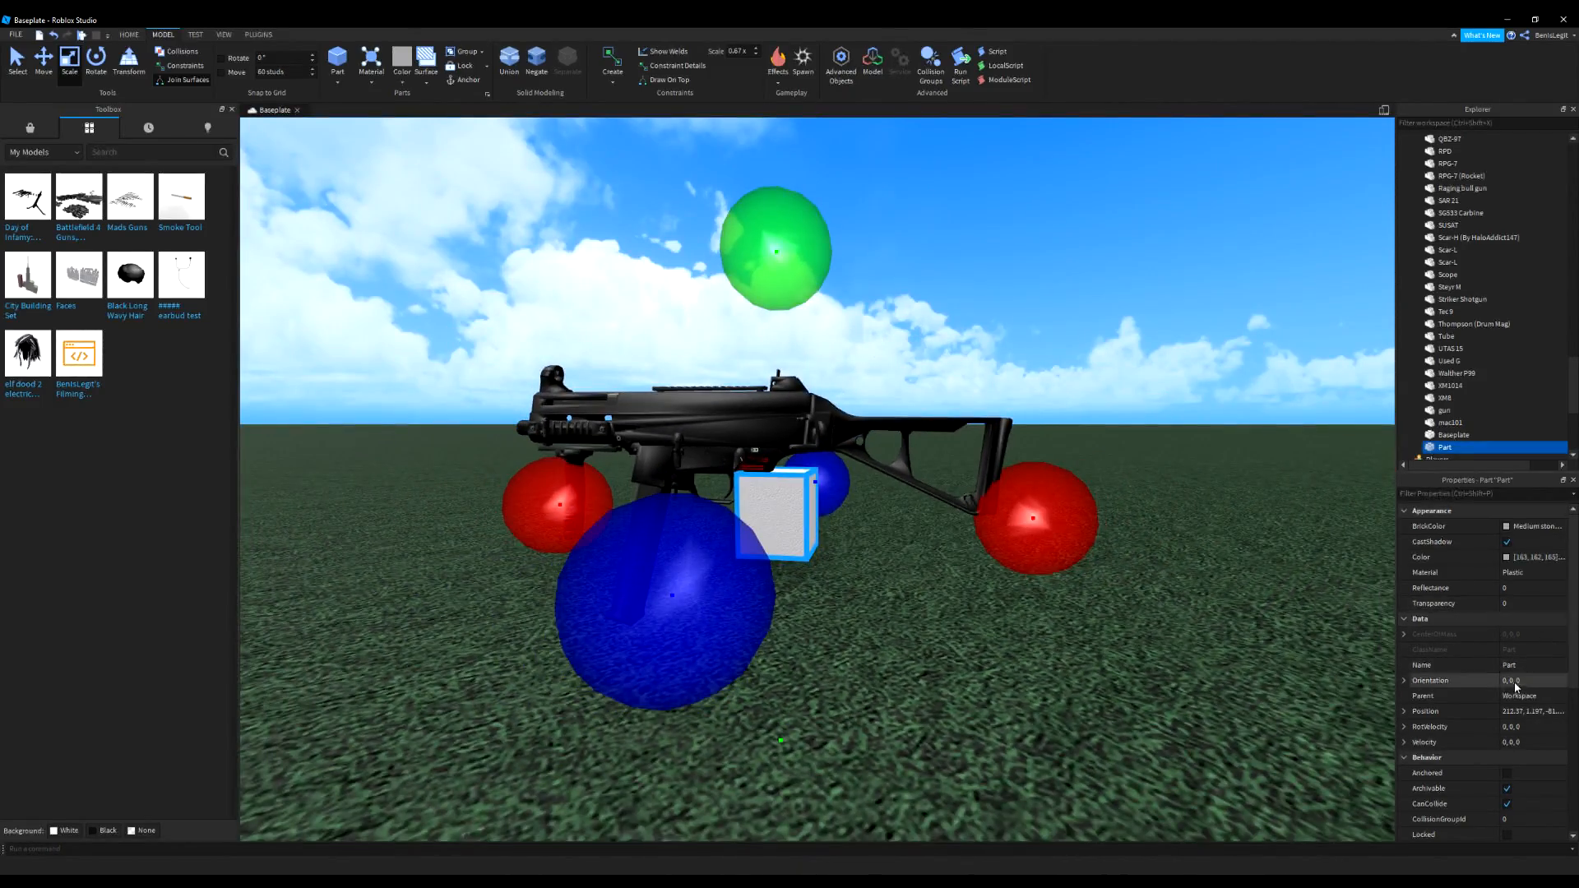
pyautogui.write('Handle')
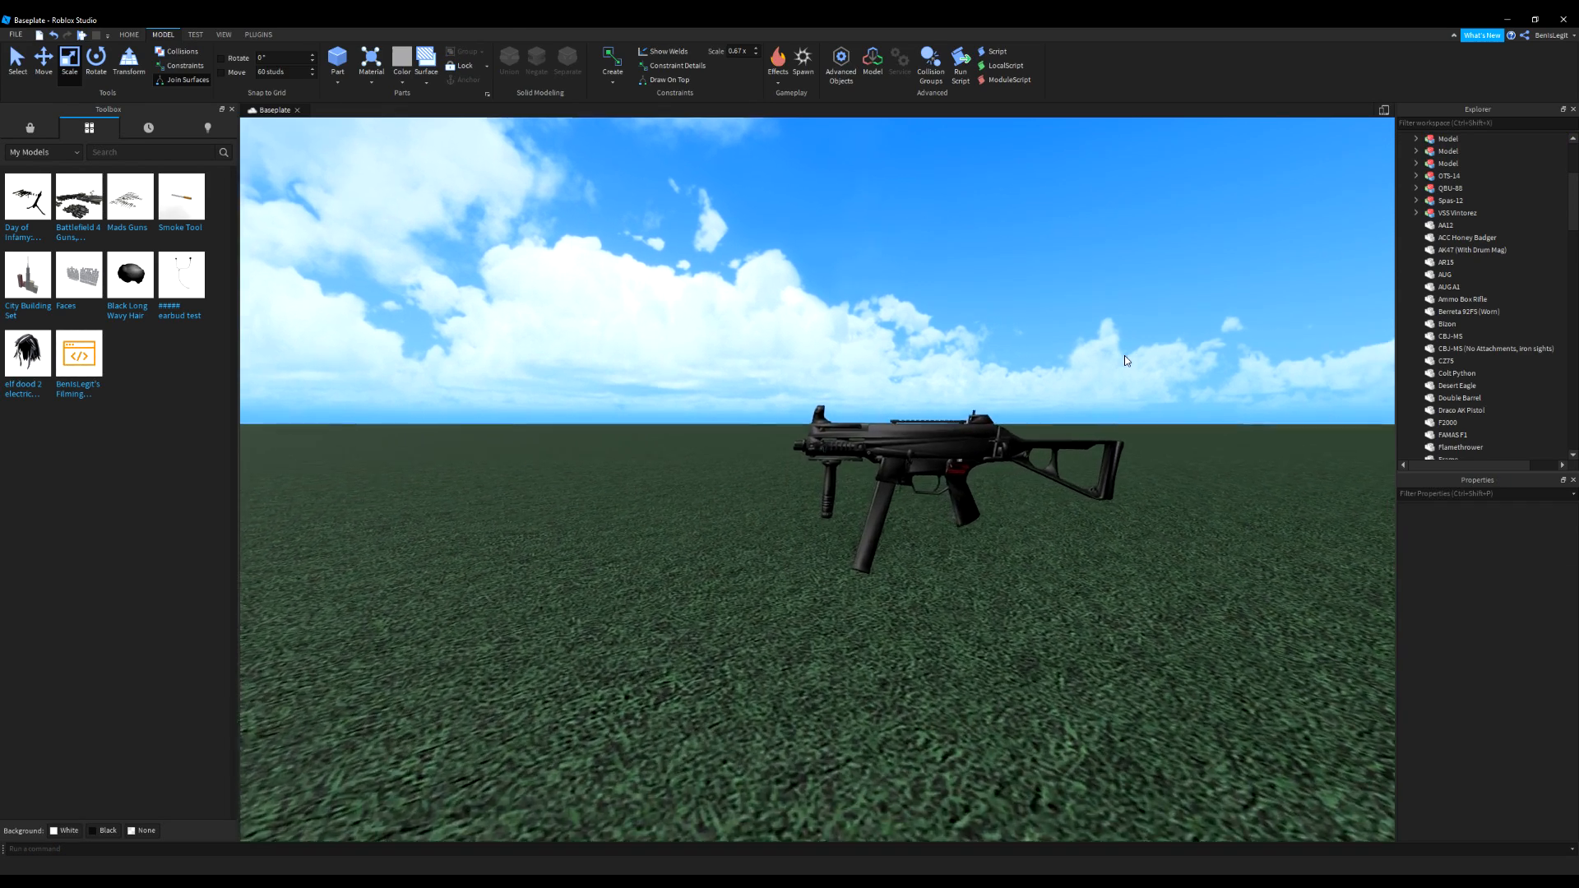
# Group the gun and Handle into a model named UMP Rig
pyautogui.click(1448, 138)
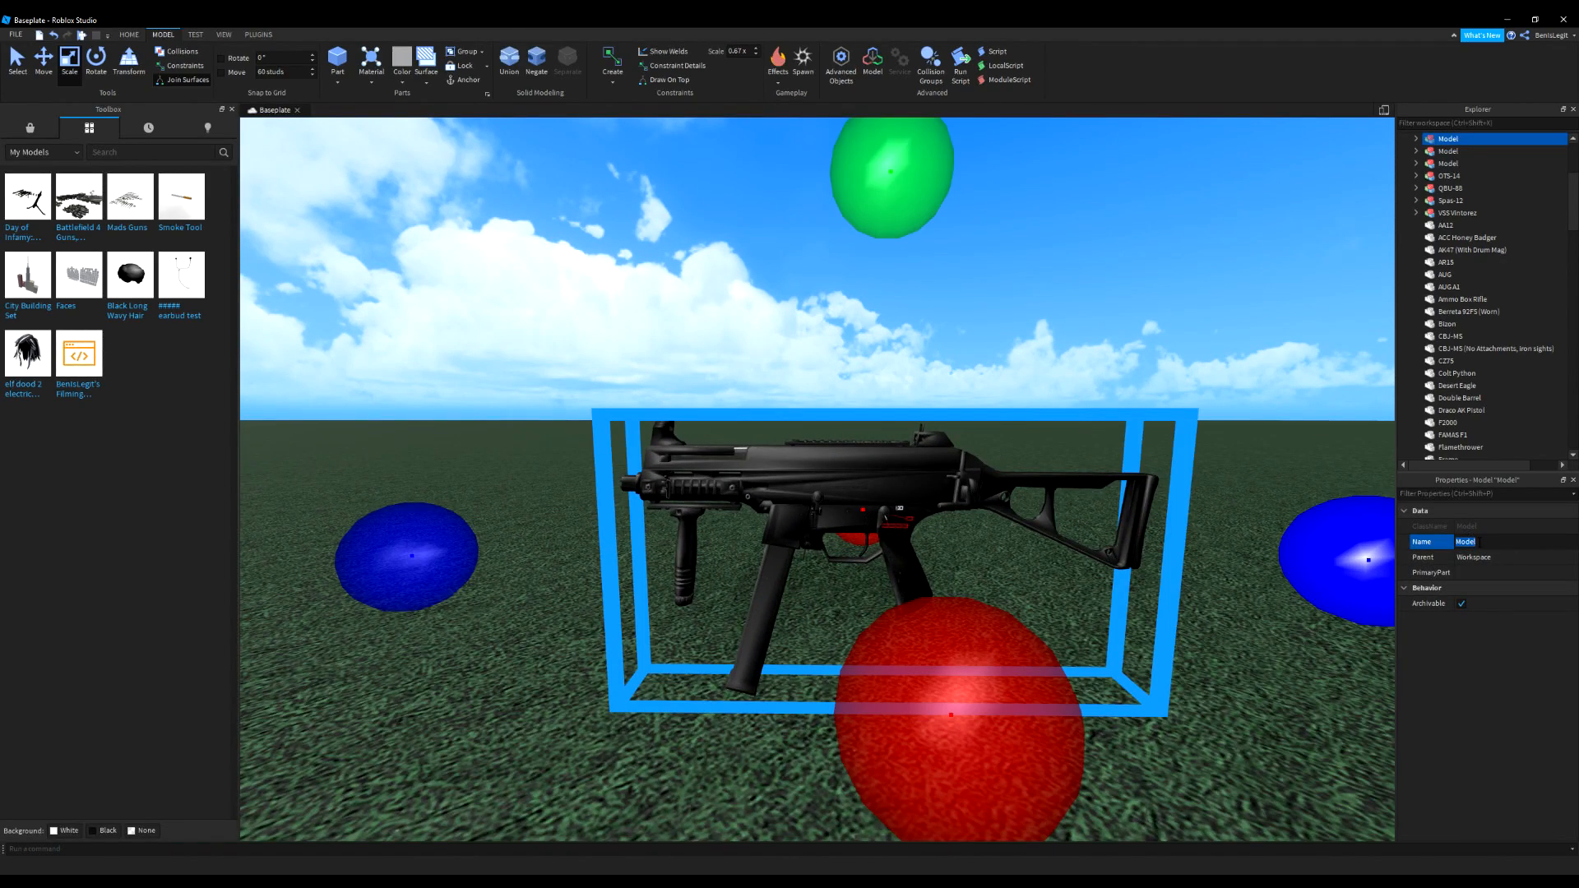
pyautogui.write('UMP Rig')
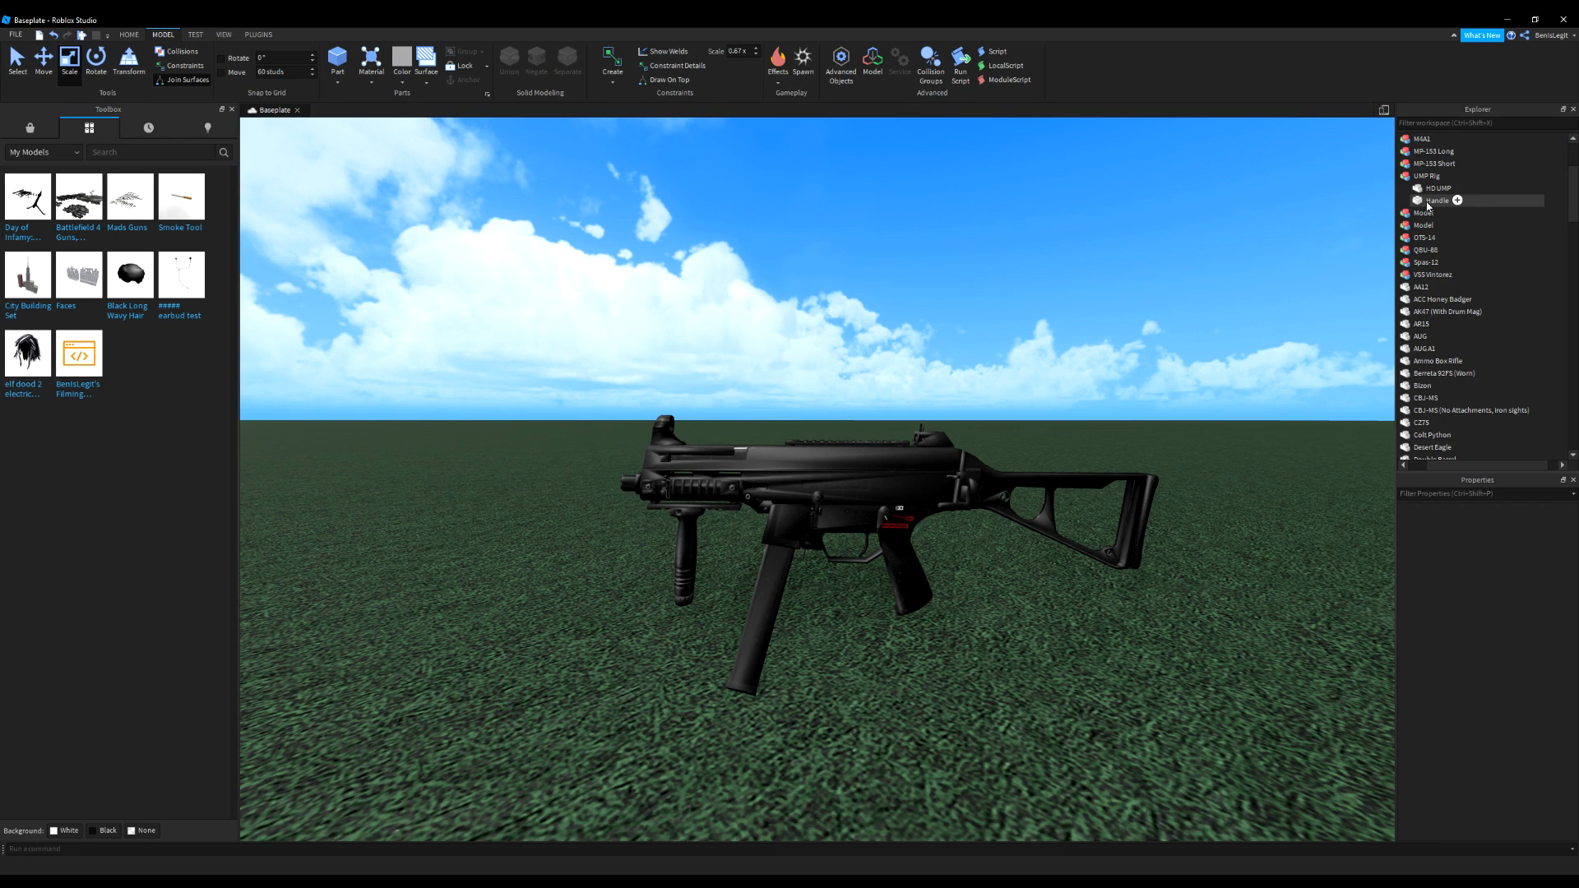
# Weld HD UMP to Handle in place using Easy Weld's Parts mode with Animatable checked
pyautogui.click(254, 34)
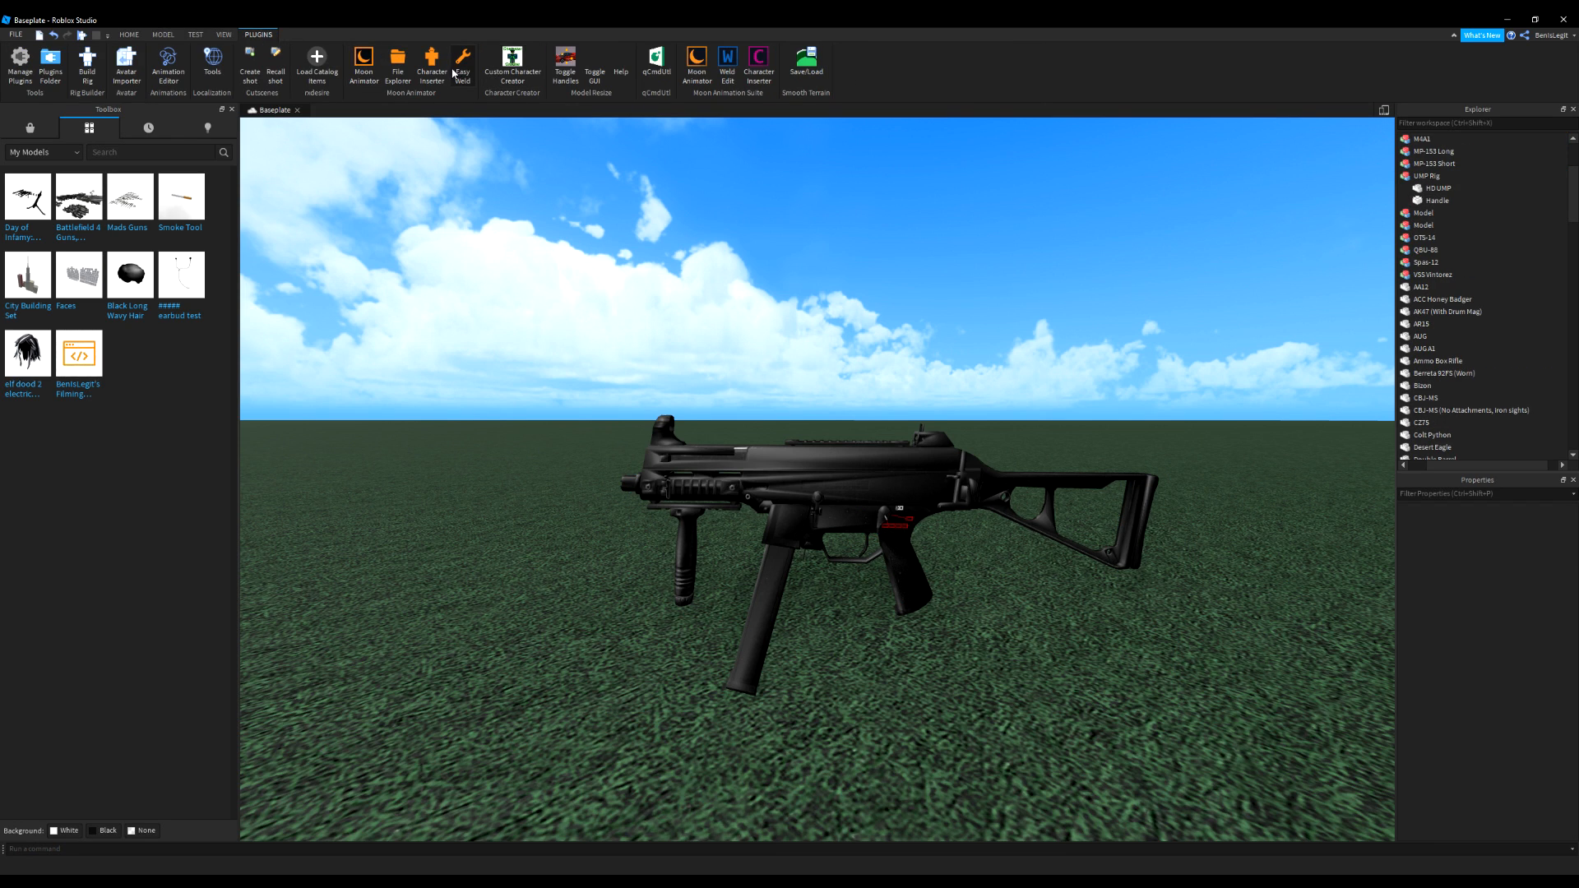
pyautogui.click(463, 56)
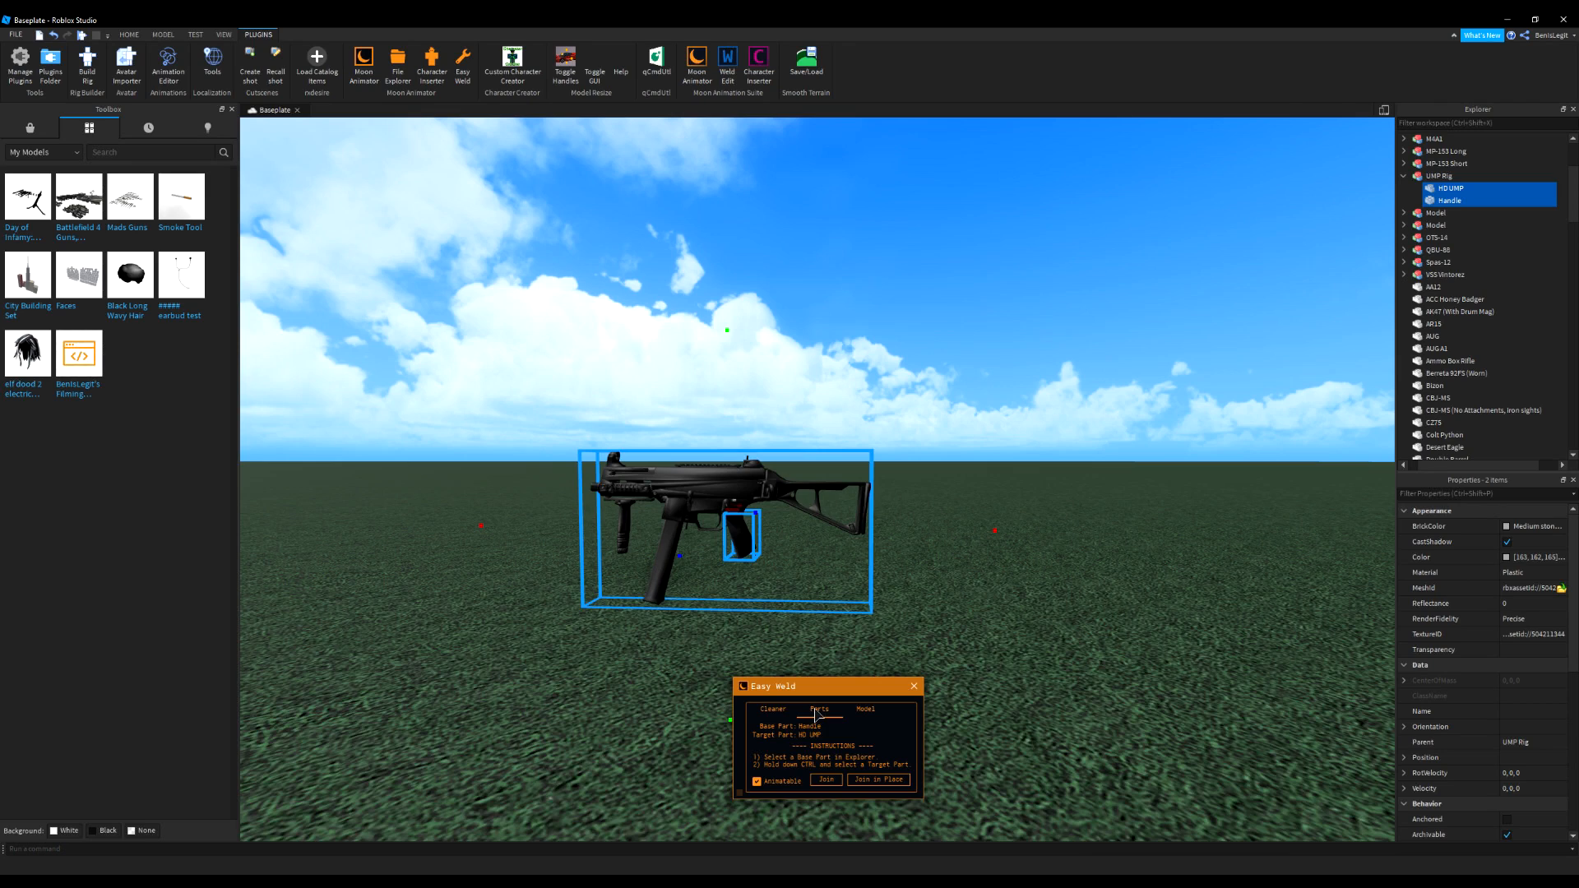
pyautogui.click(757, 781)
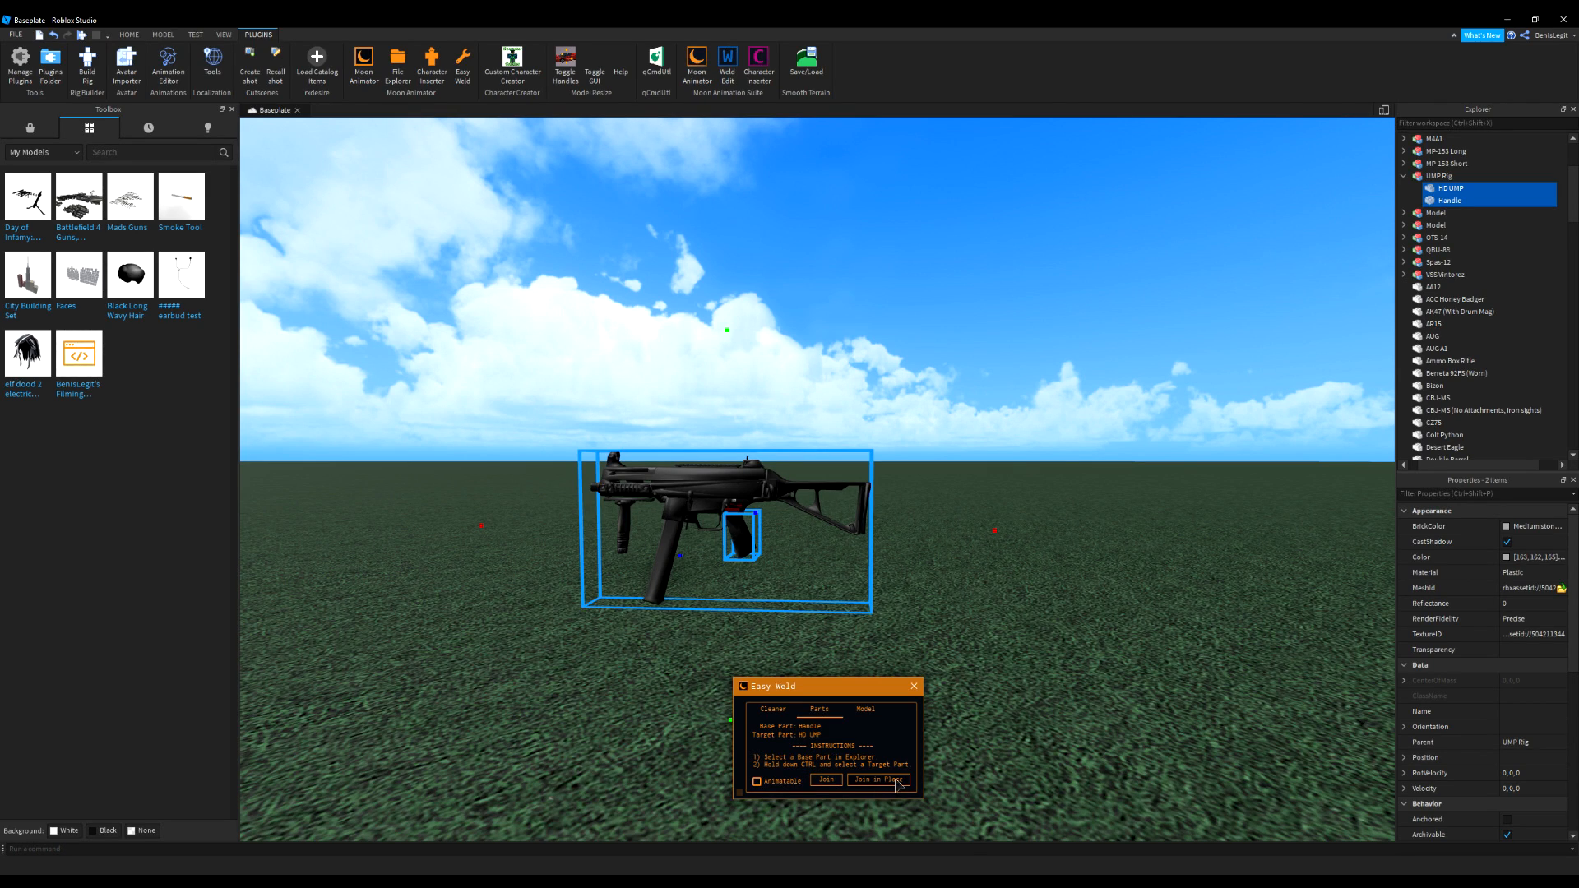
pyautogui.click(878, 779)
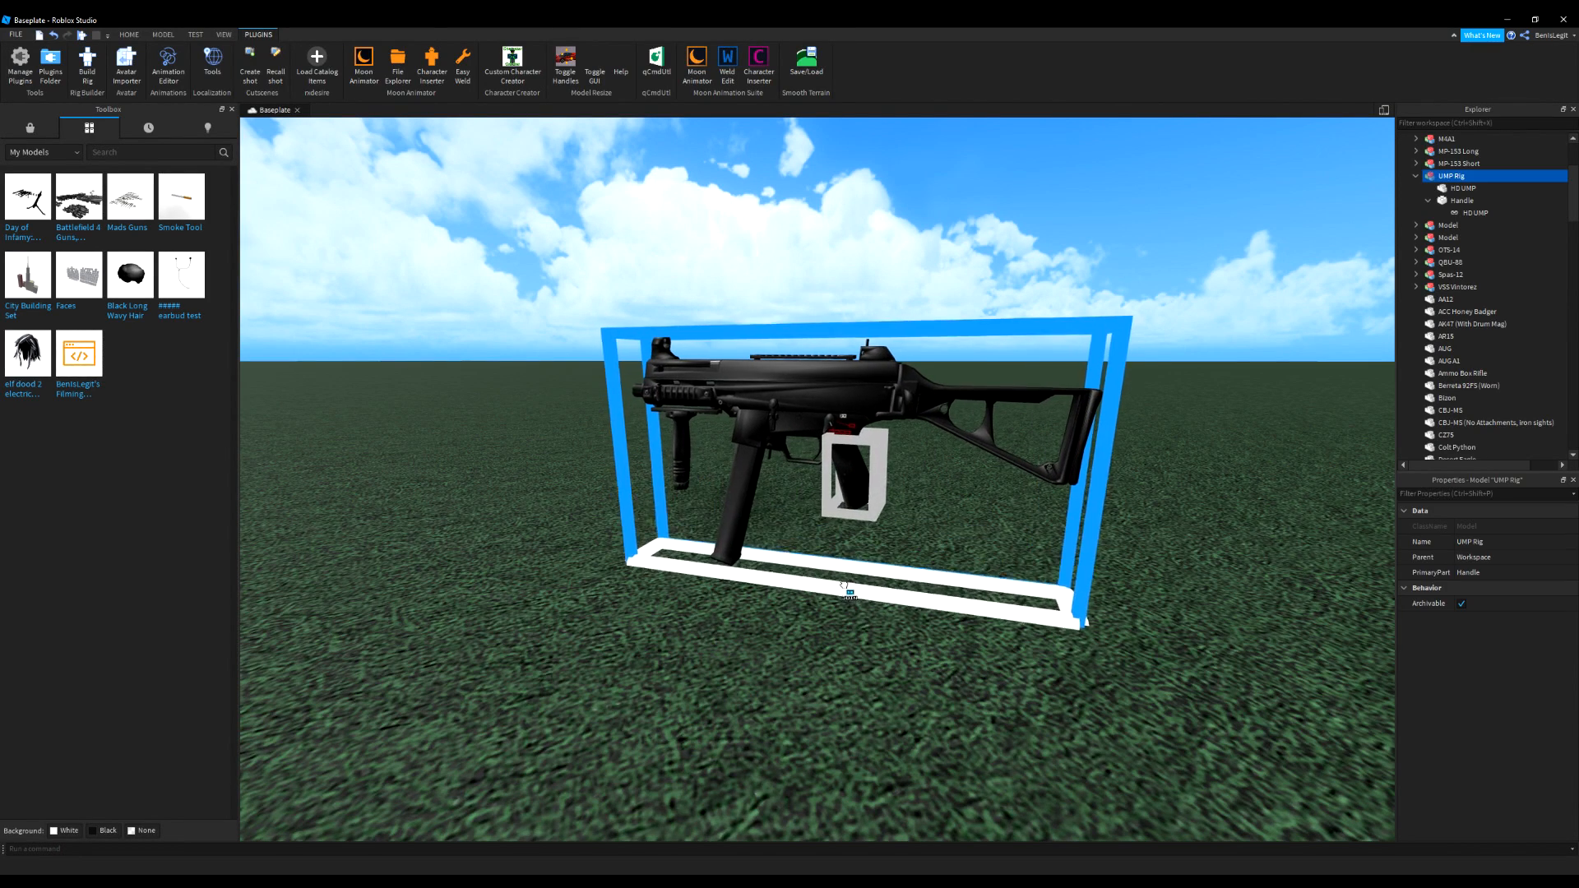
# Insert an R6 character, move UMP Rig inside it and attach Handle to the Right Arm
pyautogui.click(429, 62)
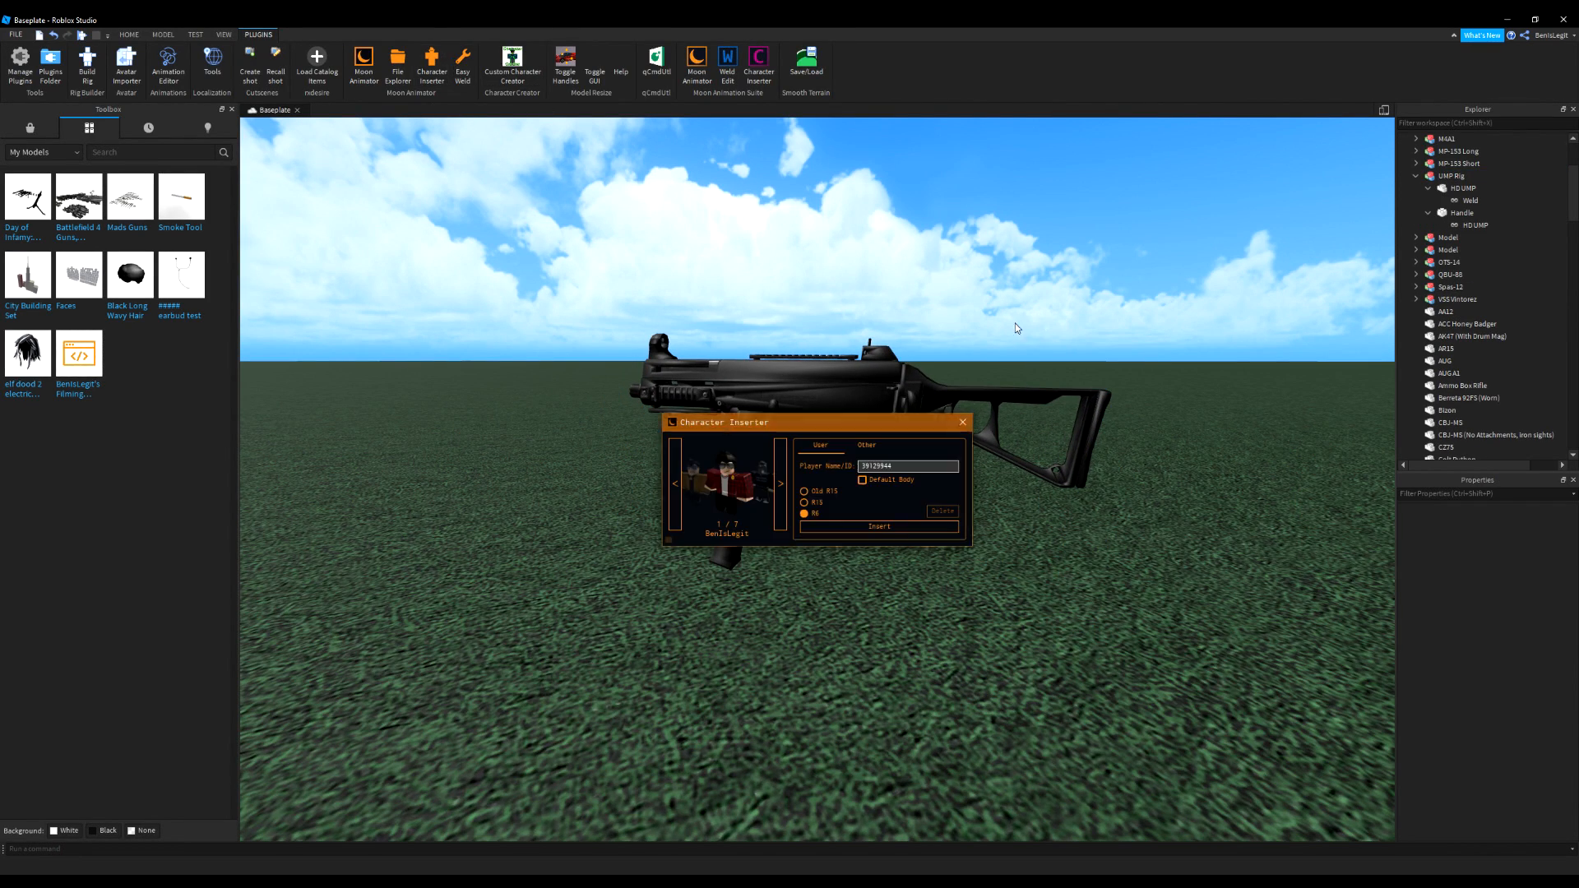
pyautogui.click(879, 526)
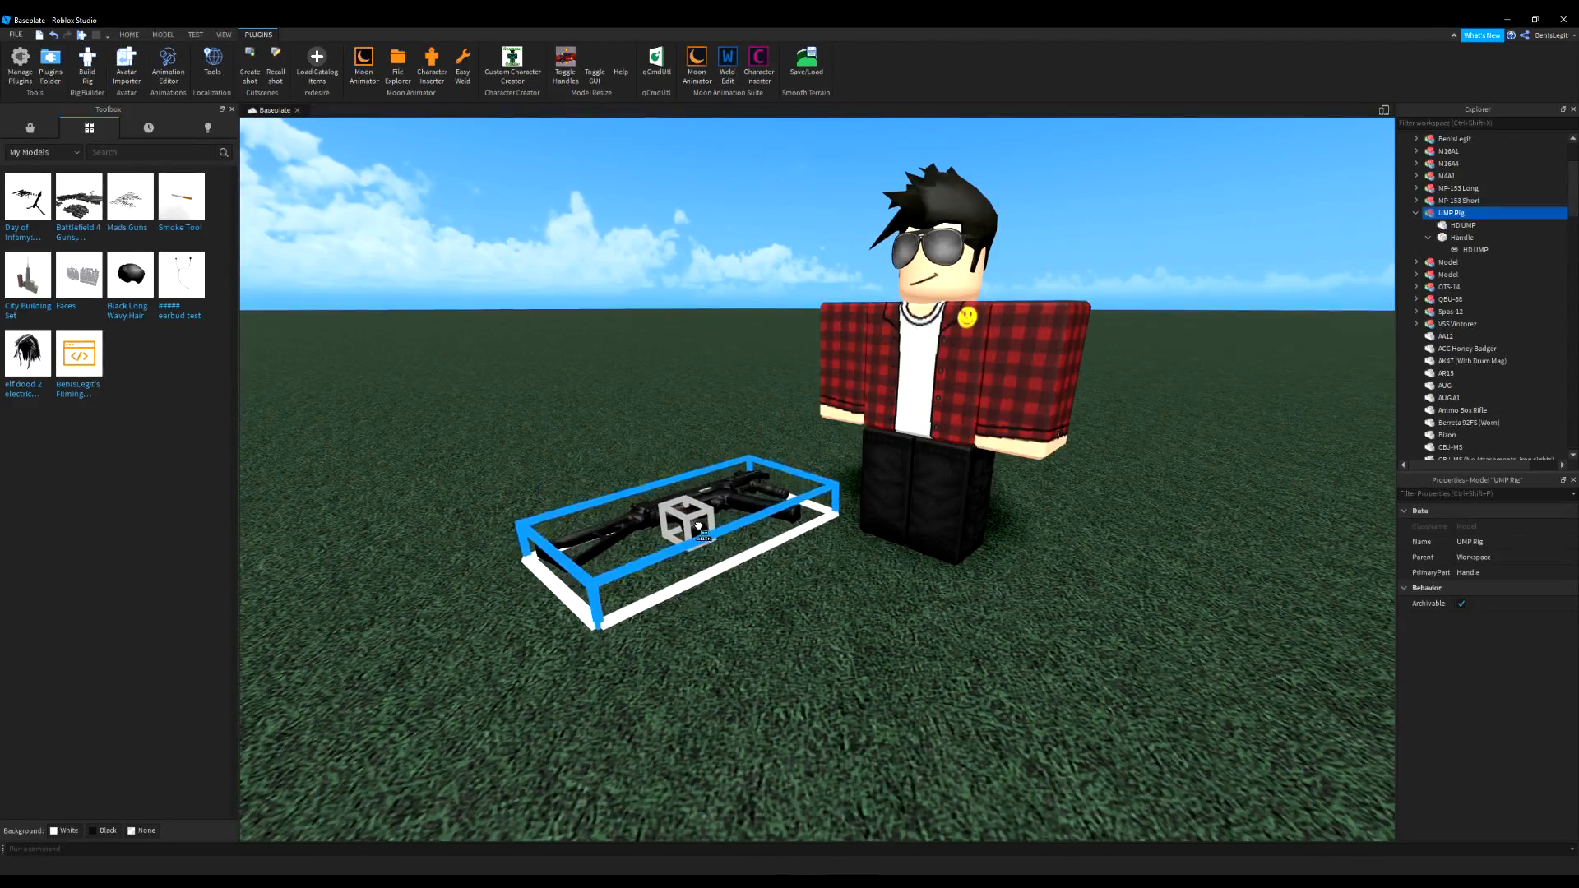
pyautogui.click(128, 34)
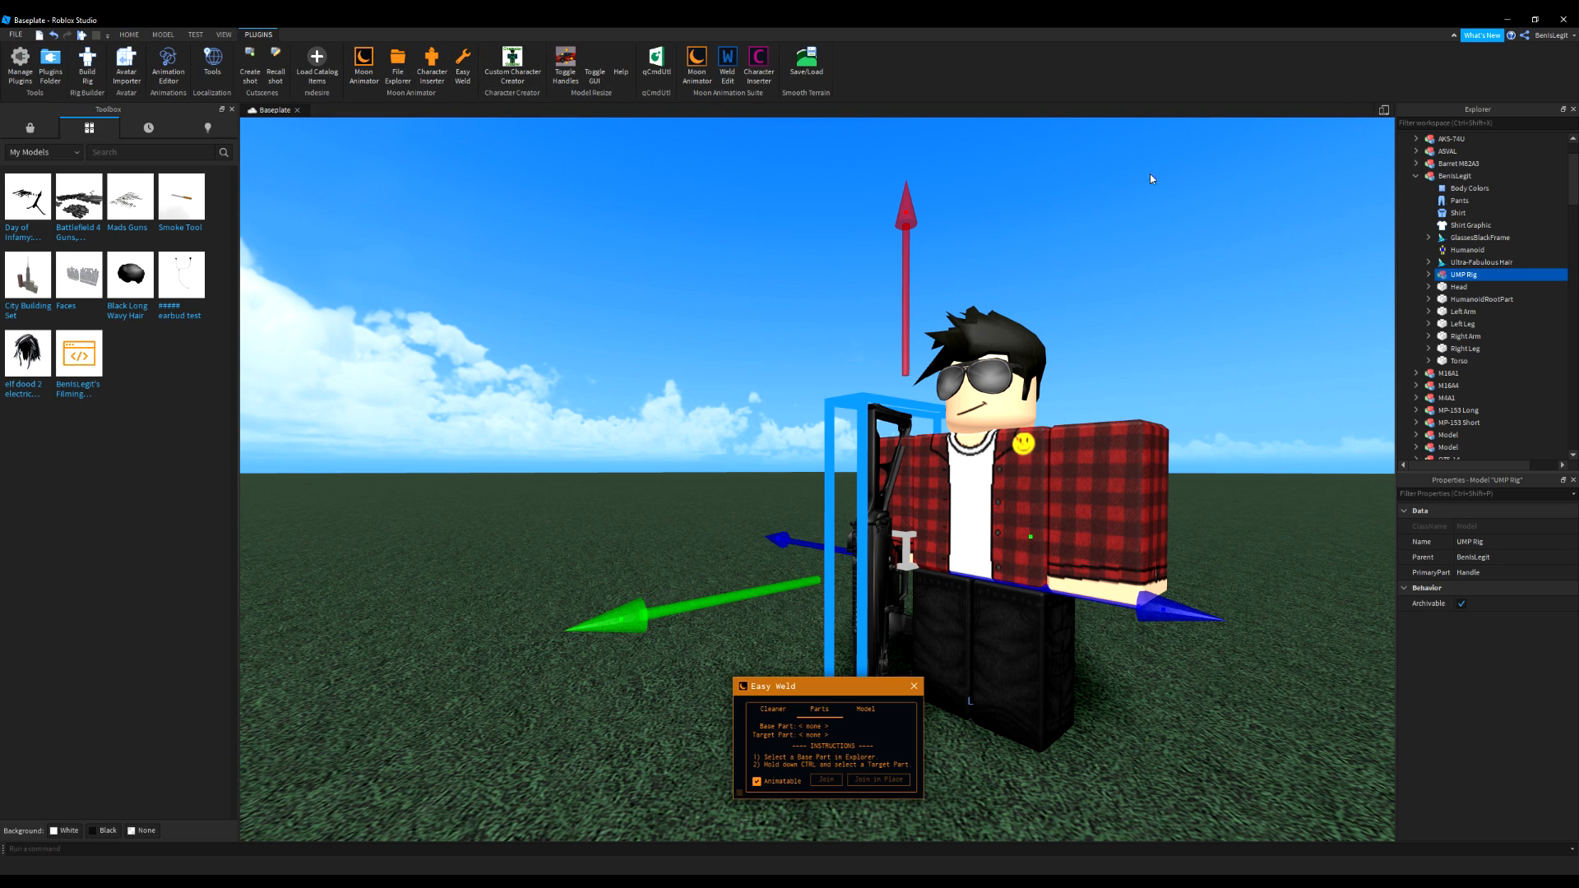
pyautogui.click(1471, 261)
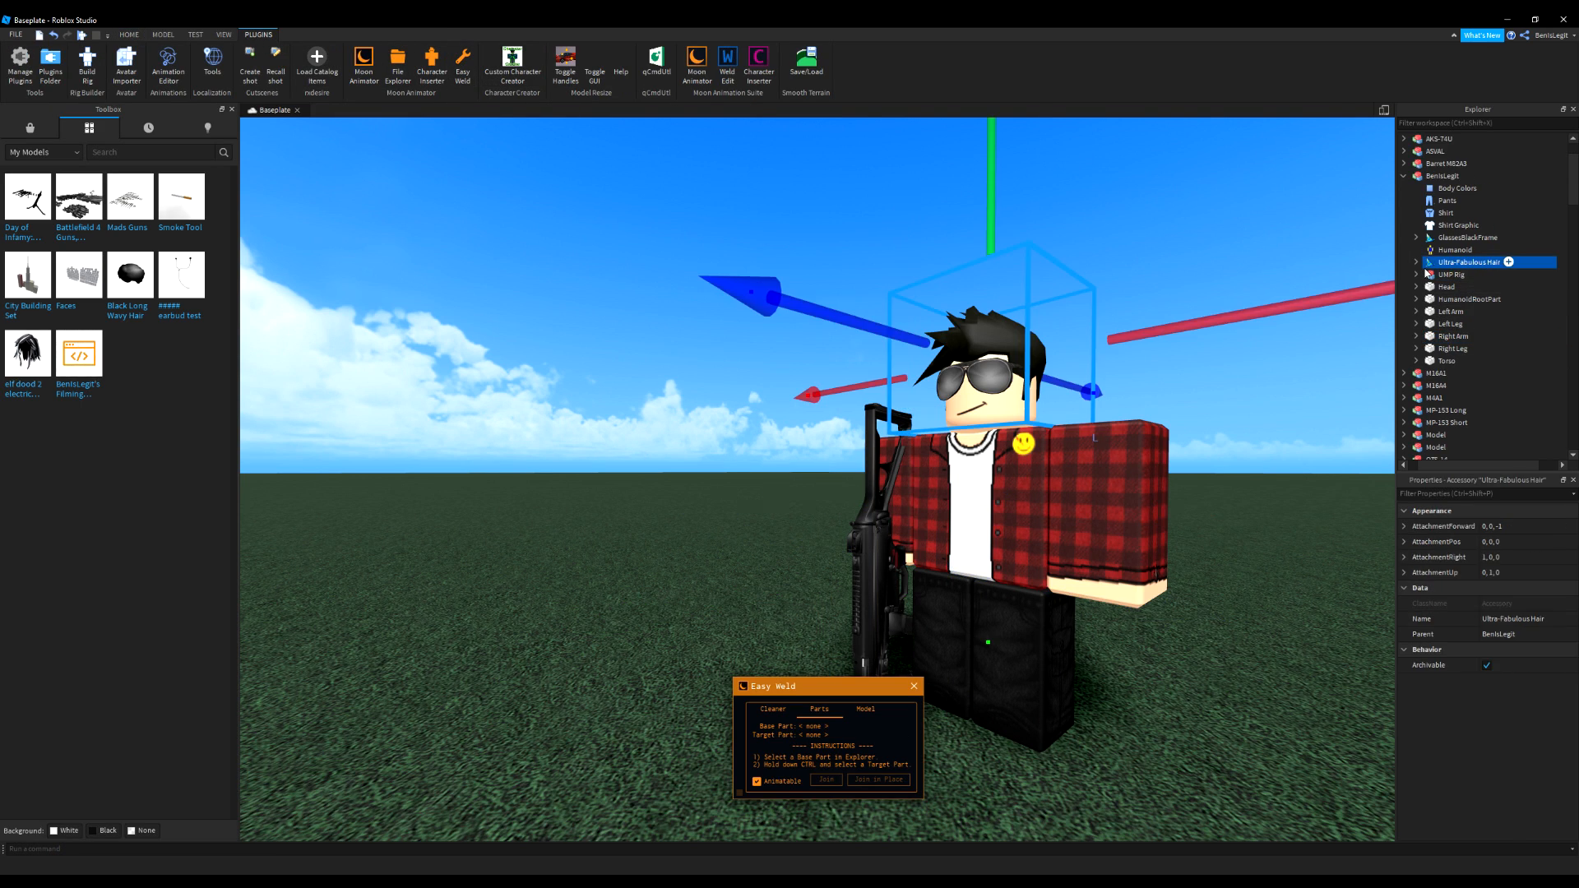
pyautogui.click(1454, 360)
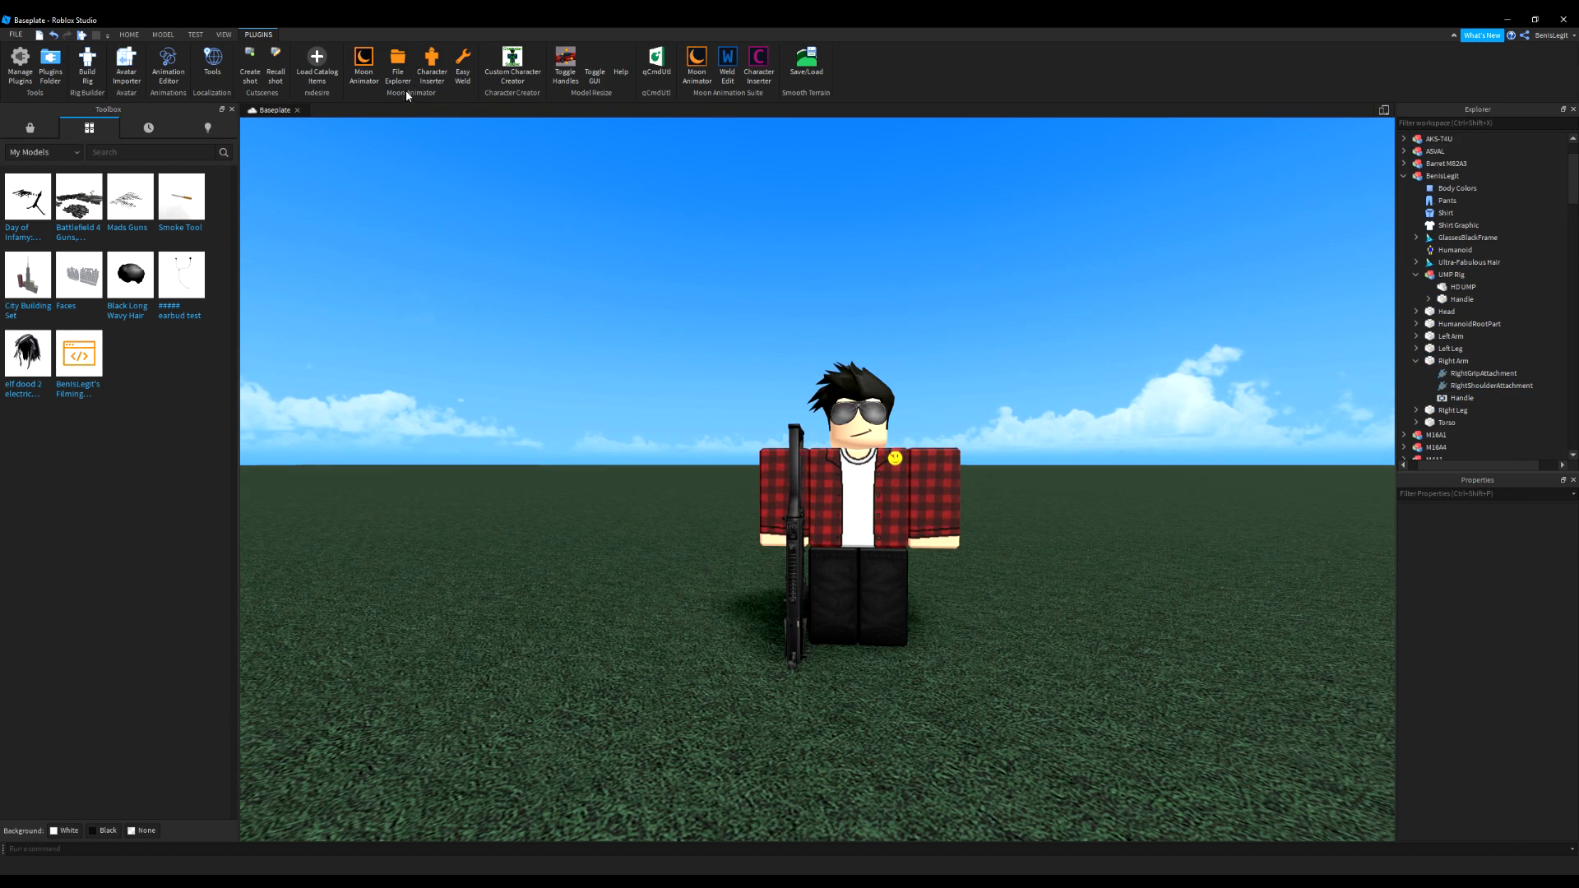
# Create a Moon Animator file named UMP Test and add the character as its rig
pyautogui.click(362, 66)
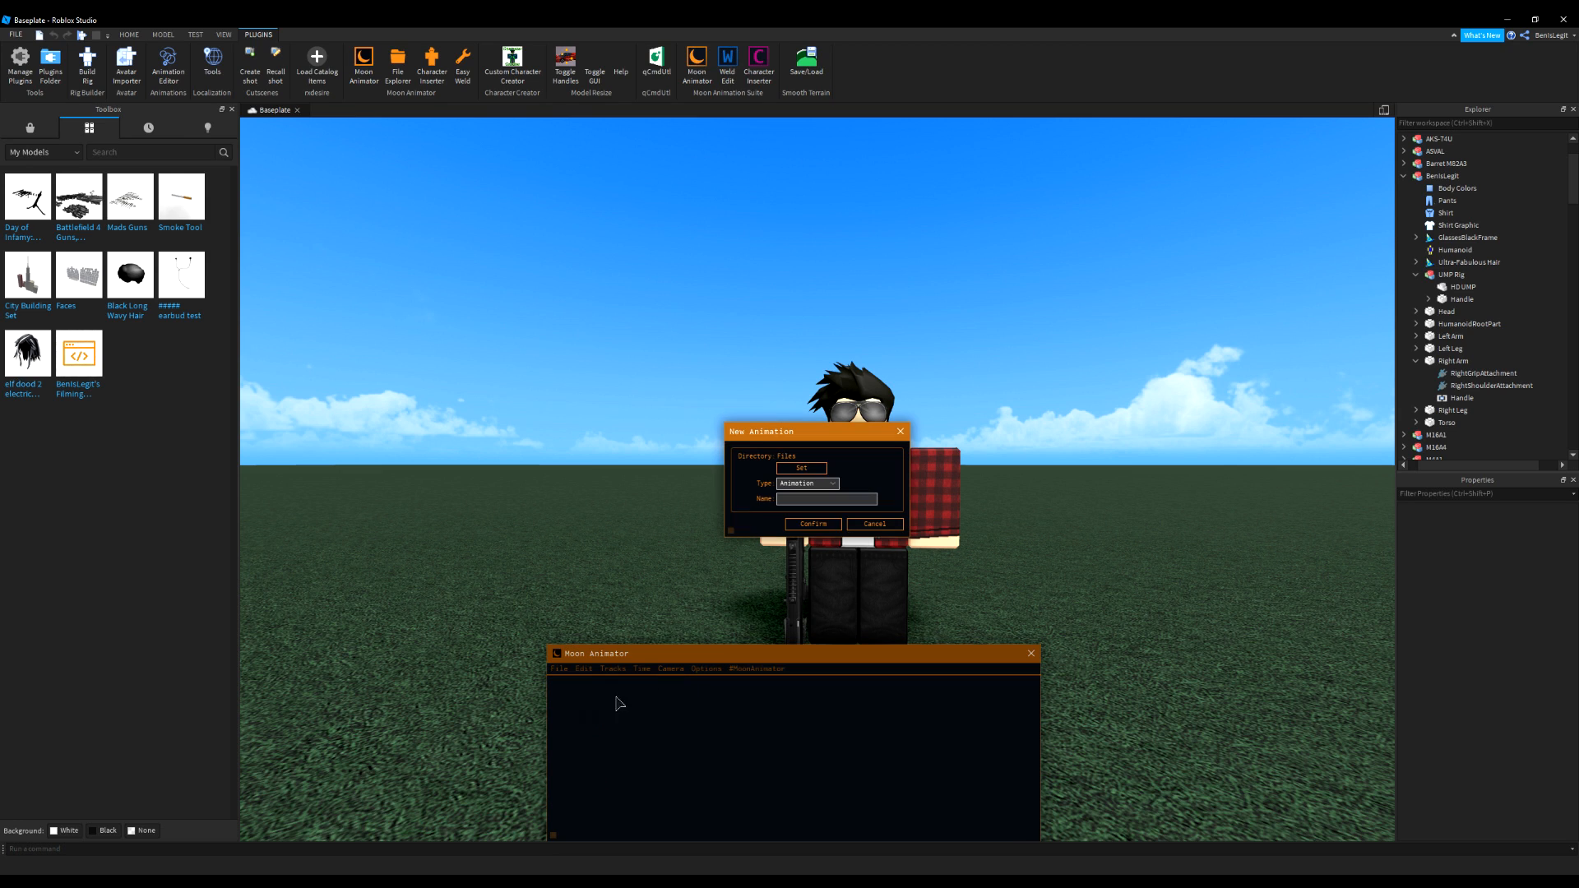
pyautogui.write('UMP')
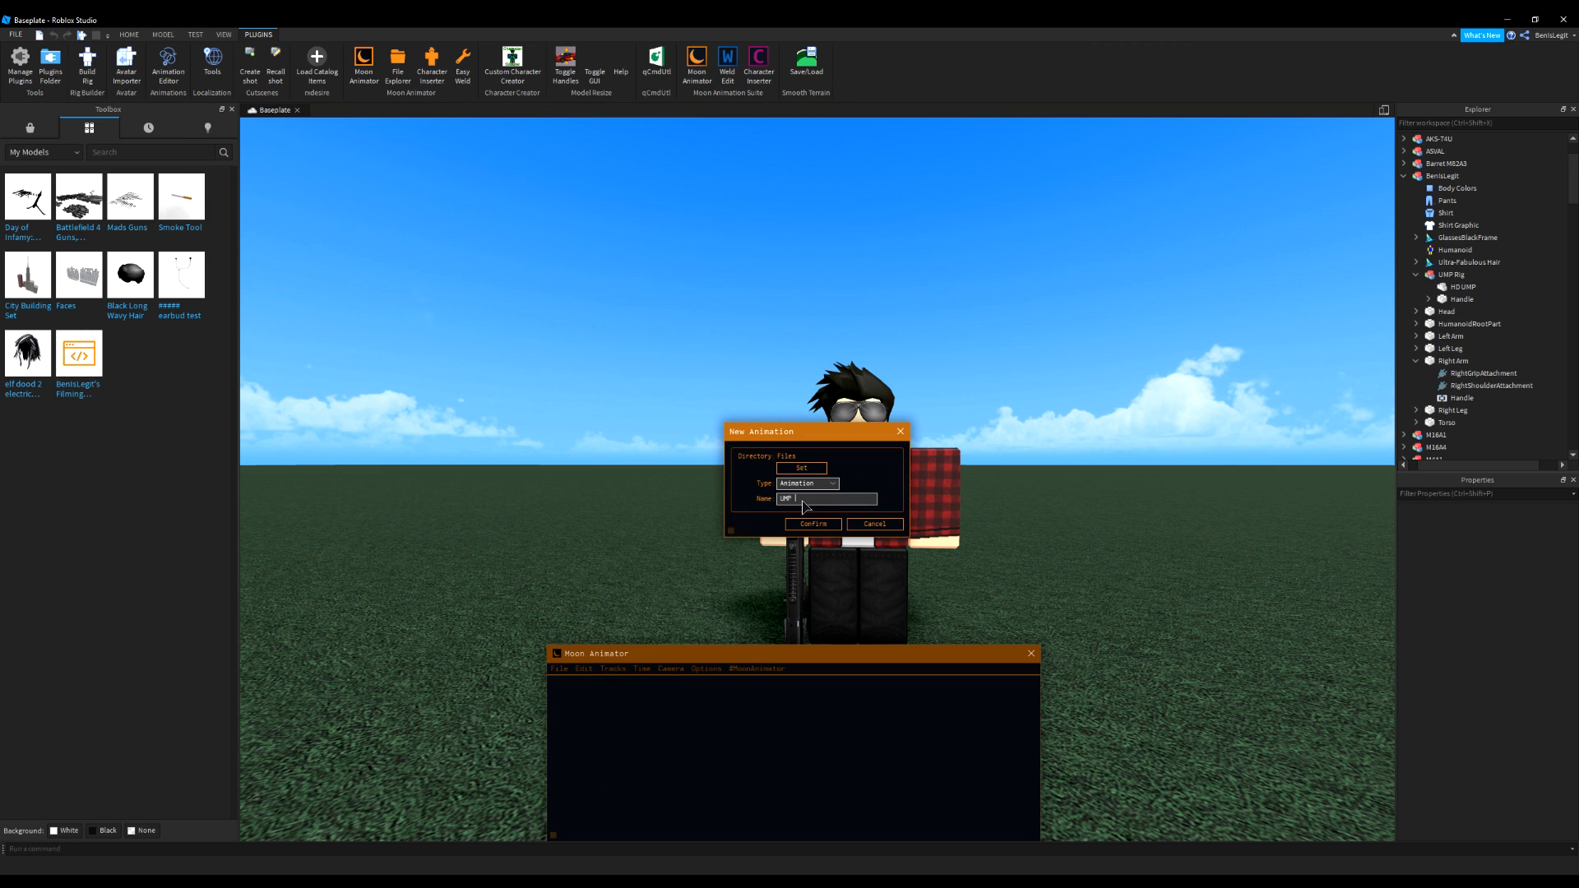
pyautogui.click(813, 525)
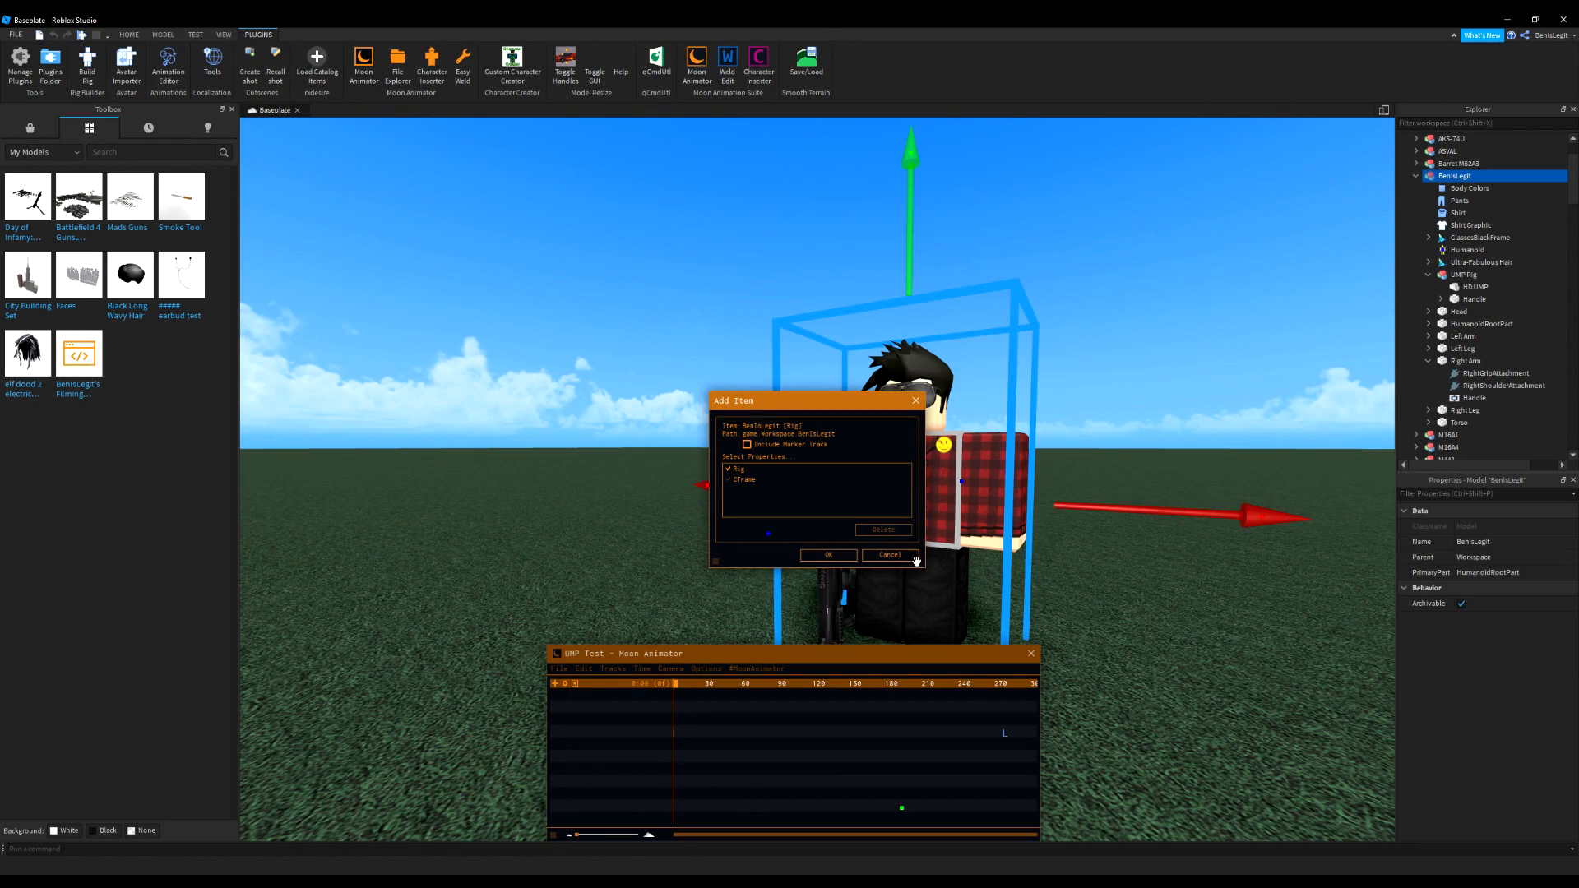
pyautogui.click(827, 556)
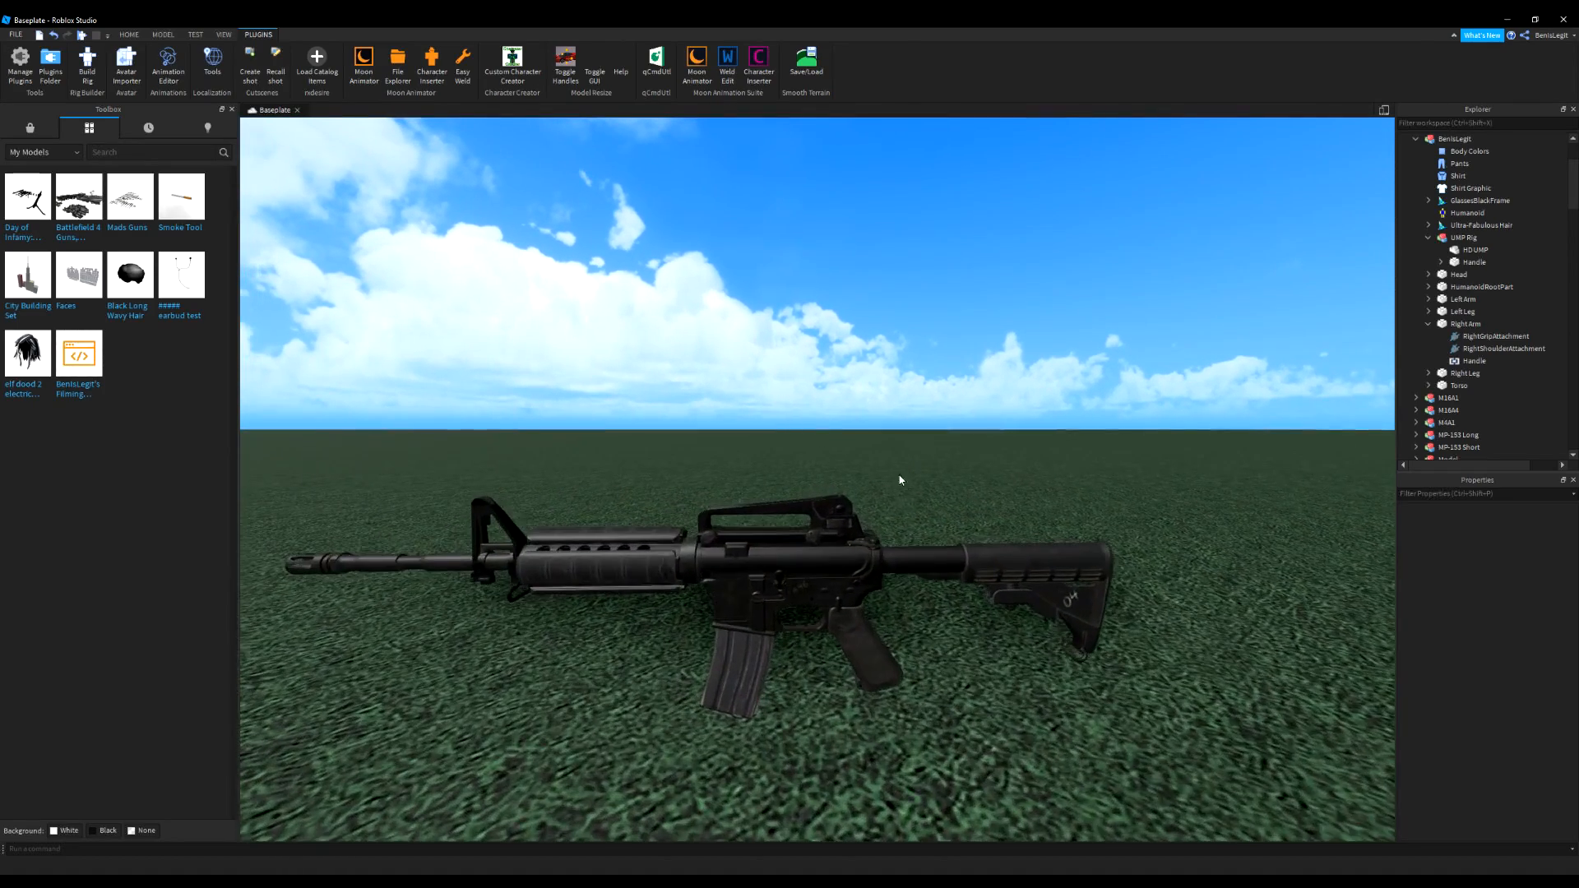
# Weld all M4A1 pieces, including the 30 Round Magazine, to the Grip part with Easy Weld
pyautogui.click(1446, 421)
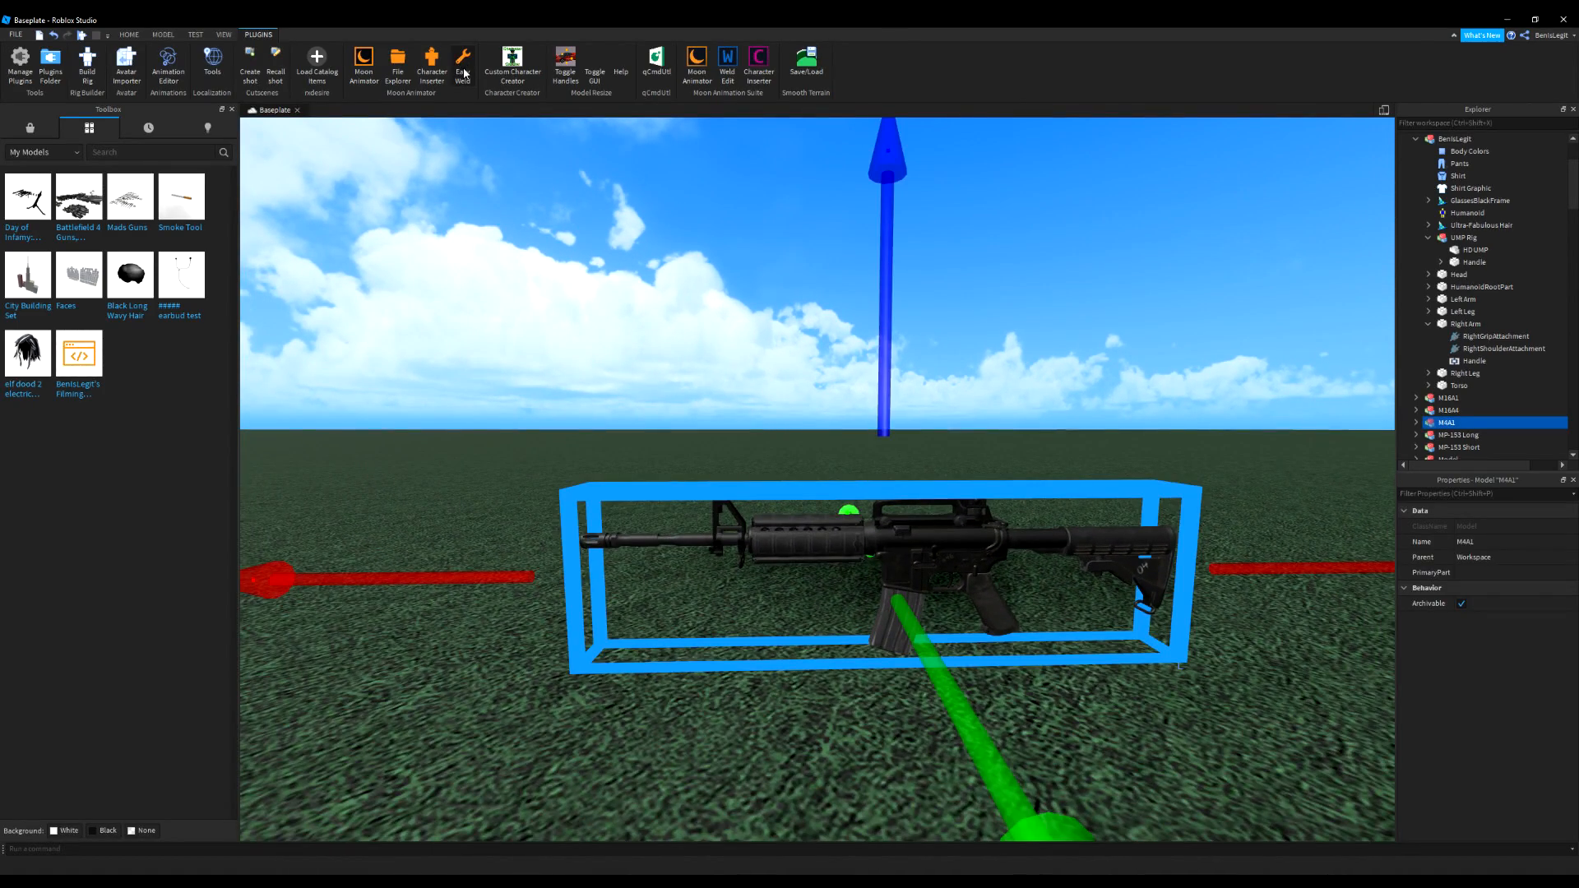
pyautogui.click(462, 64)
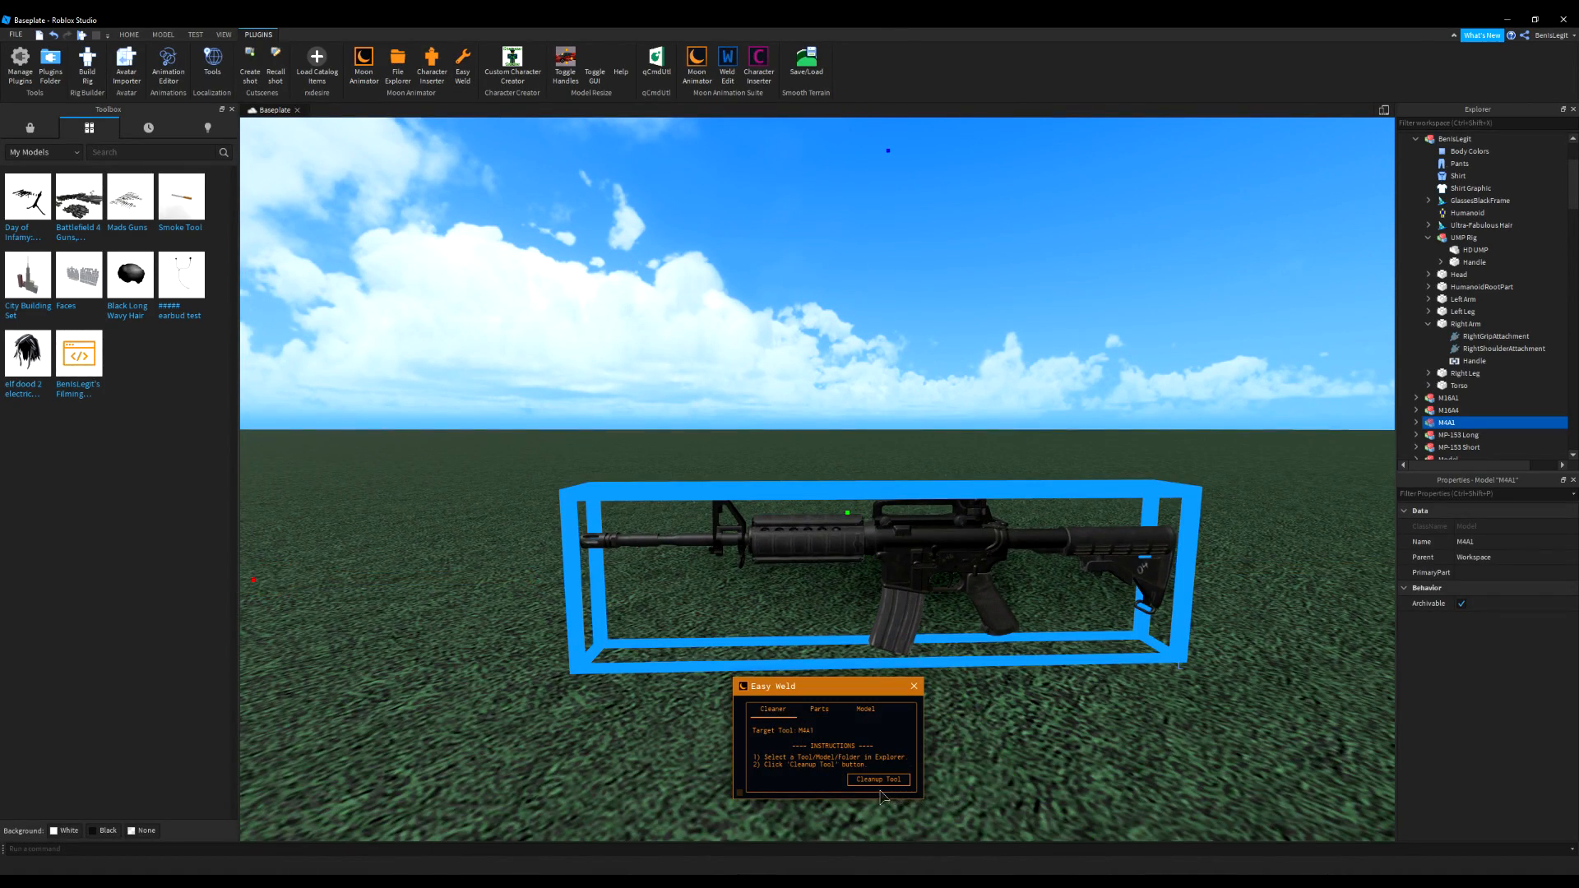
pyautogui.click(878, 780)
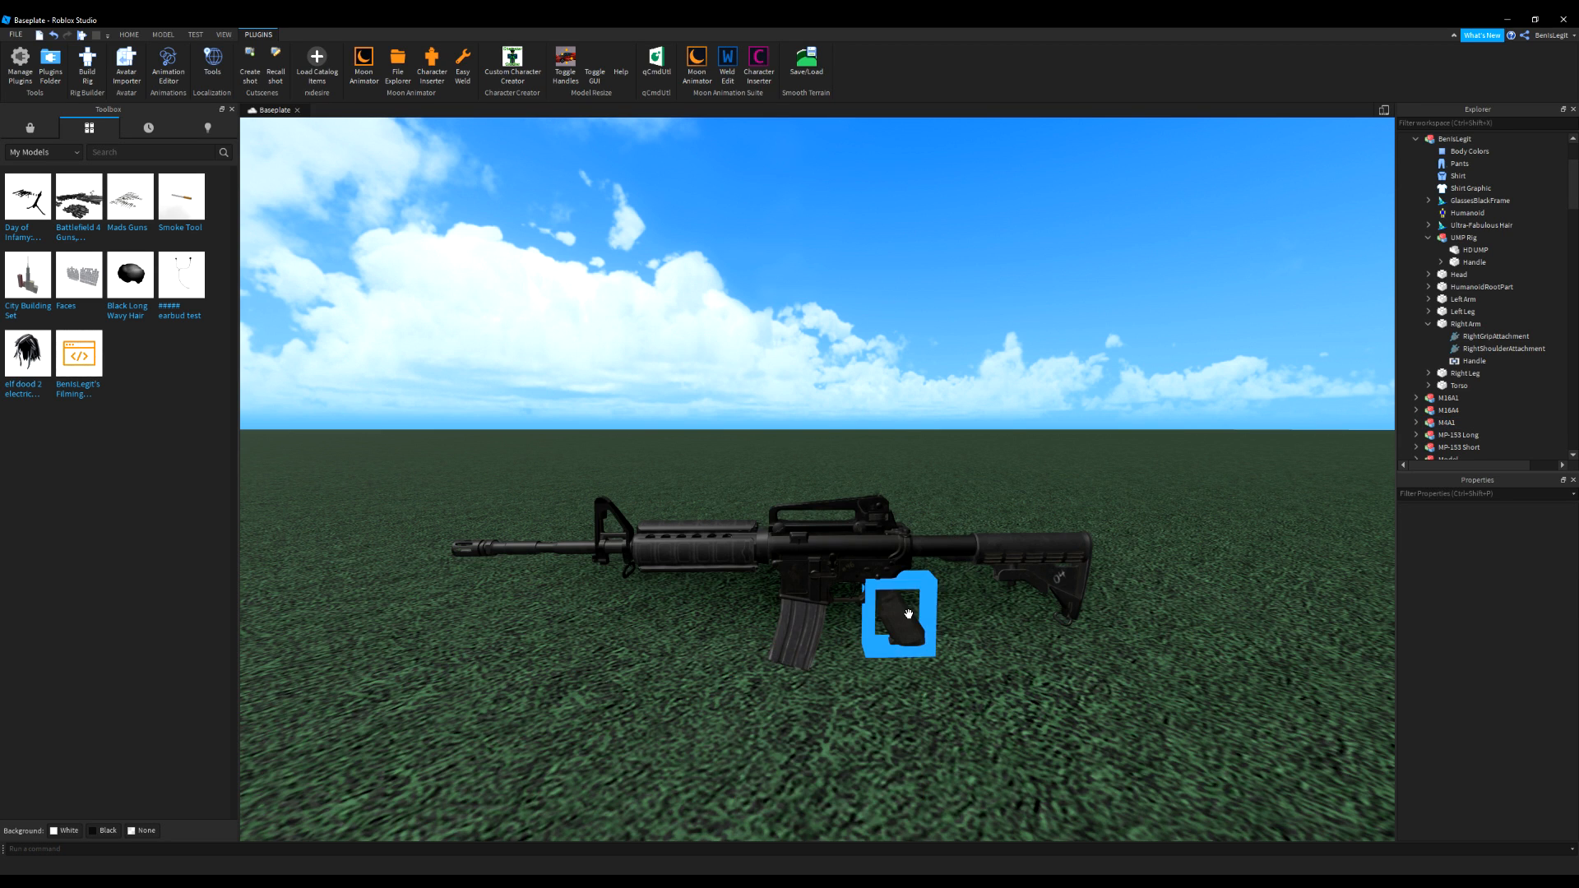
pyautogui.click(901, 625)
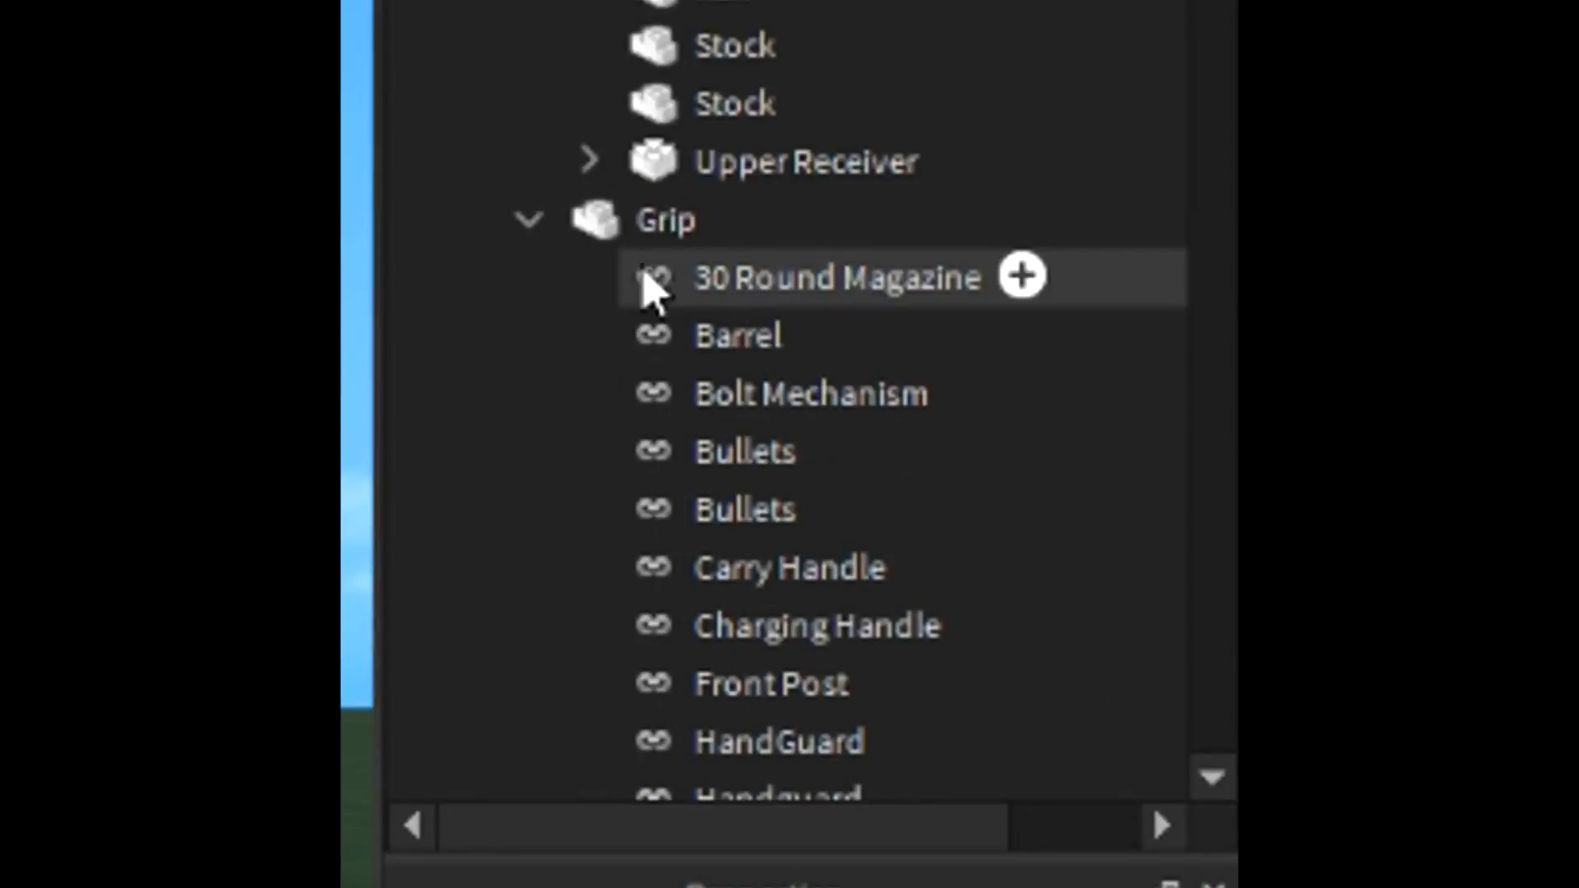
pyautogui.click(839, 276)
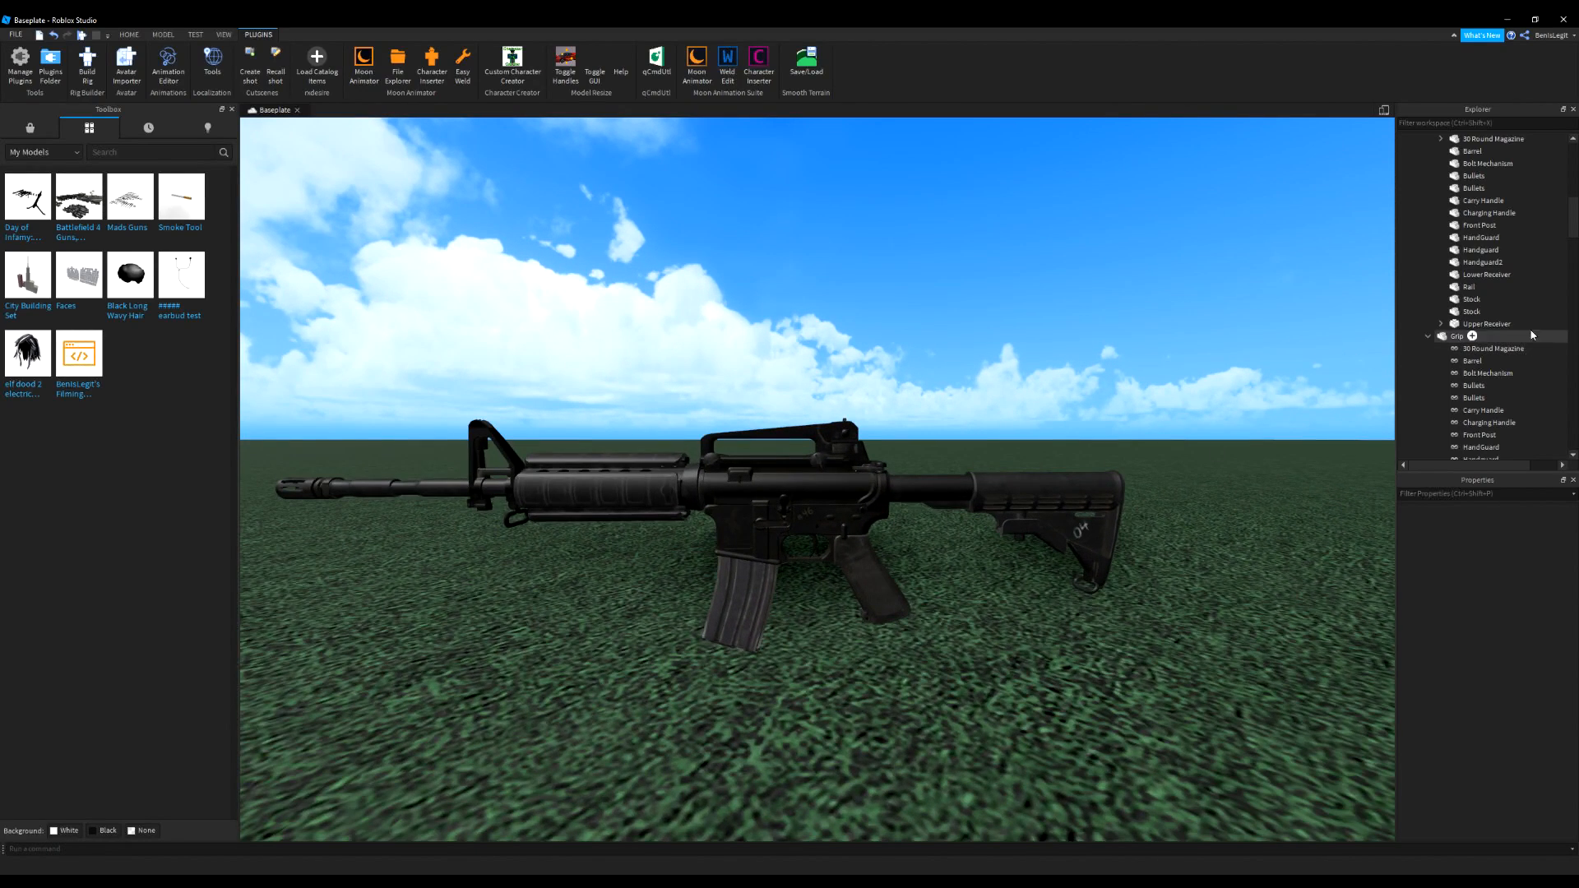
# Cut the magazine weld under Grip and re-create the joint as a Motor6D via Easy Weld's Cleaner
pyautogui.click(1480, 348)
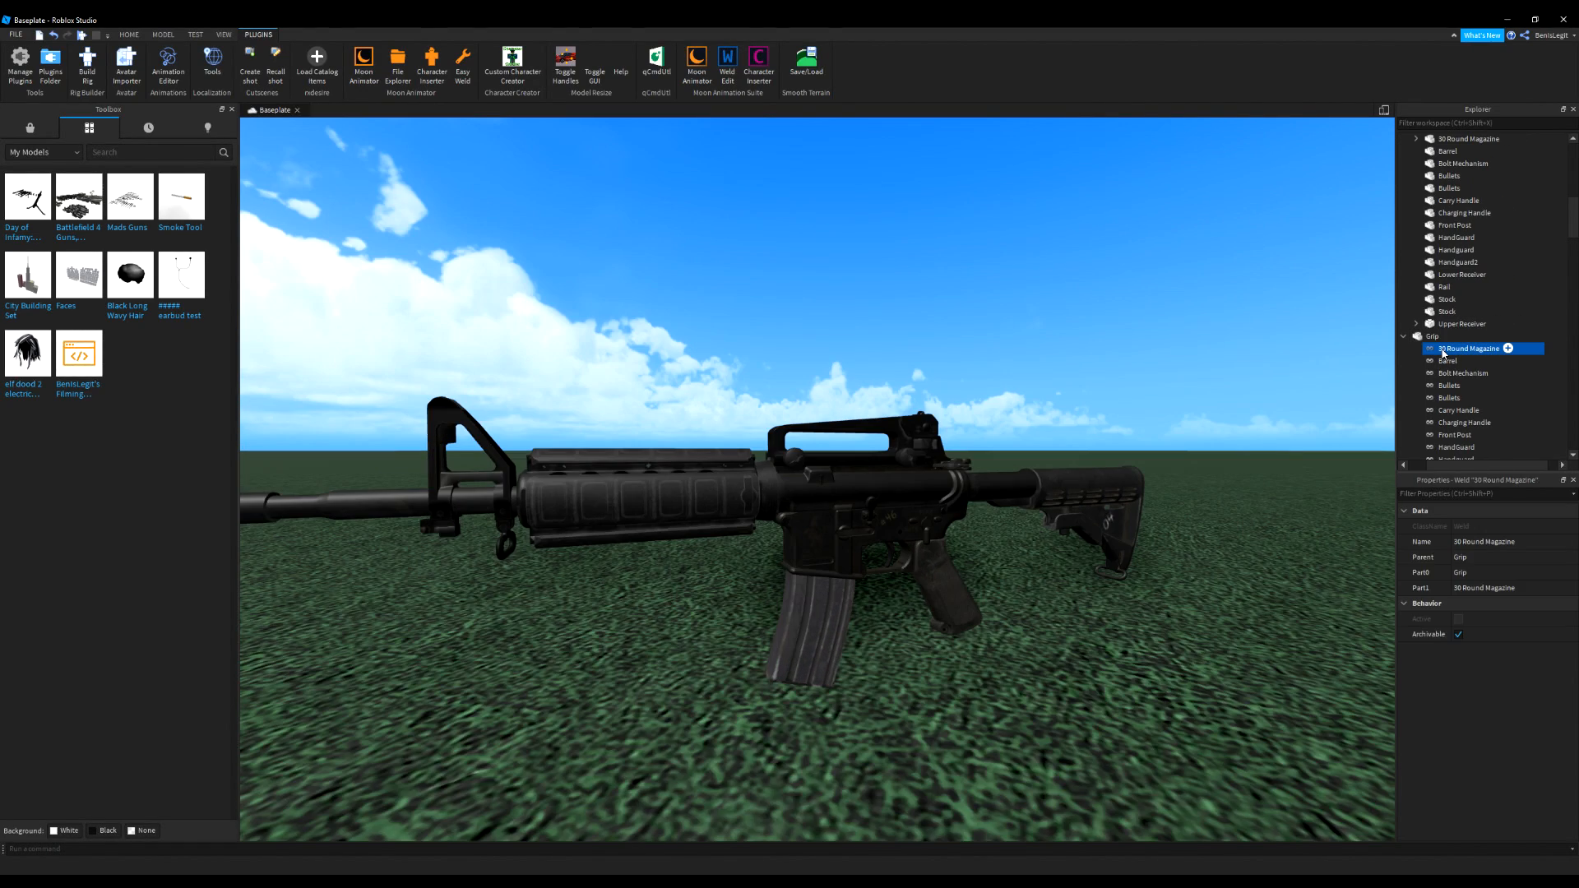
pyautogui.rightClick(1471, 348)
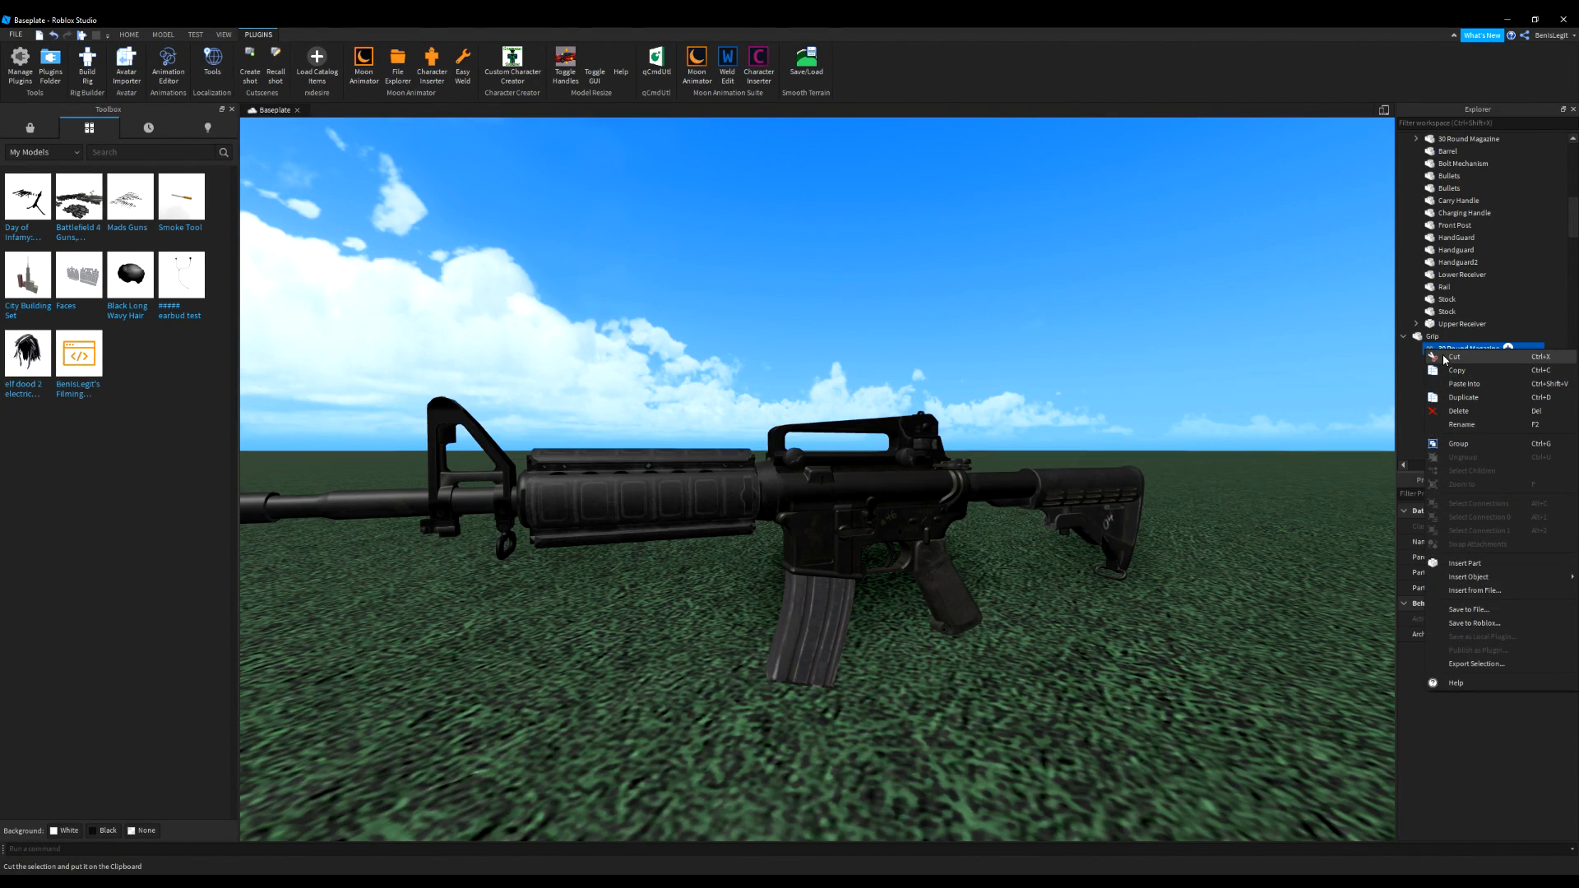
pyautogui.click(462, 64)
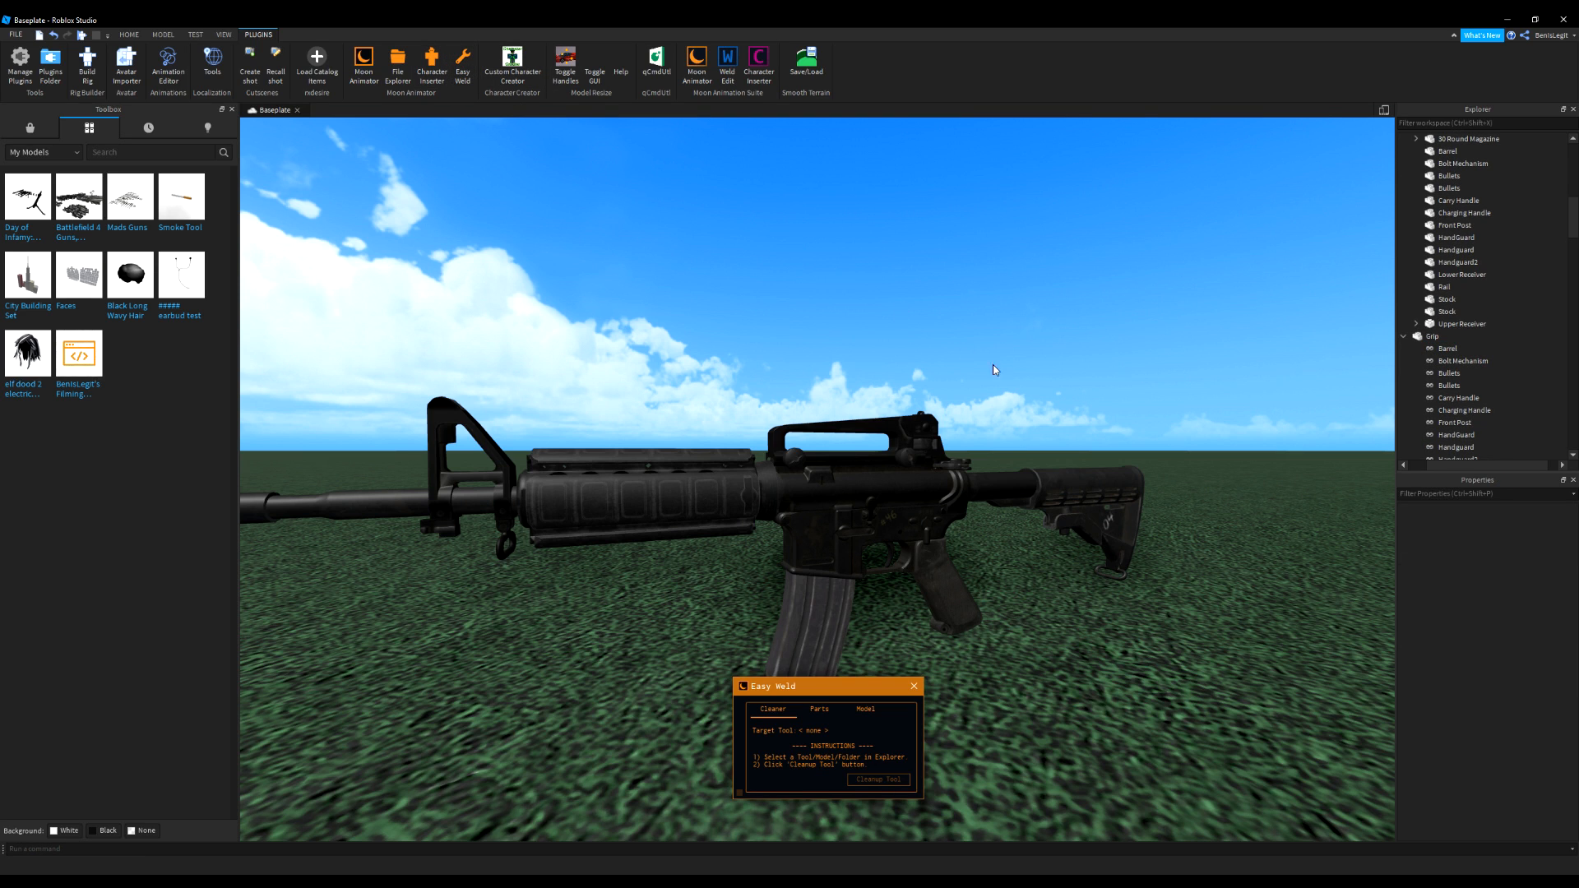
pyautogui.click(1431, 447)
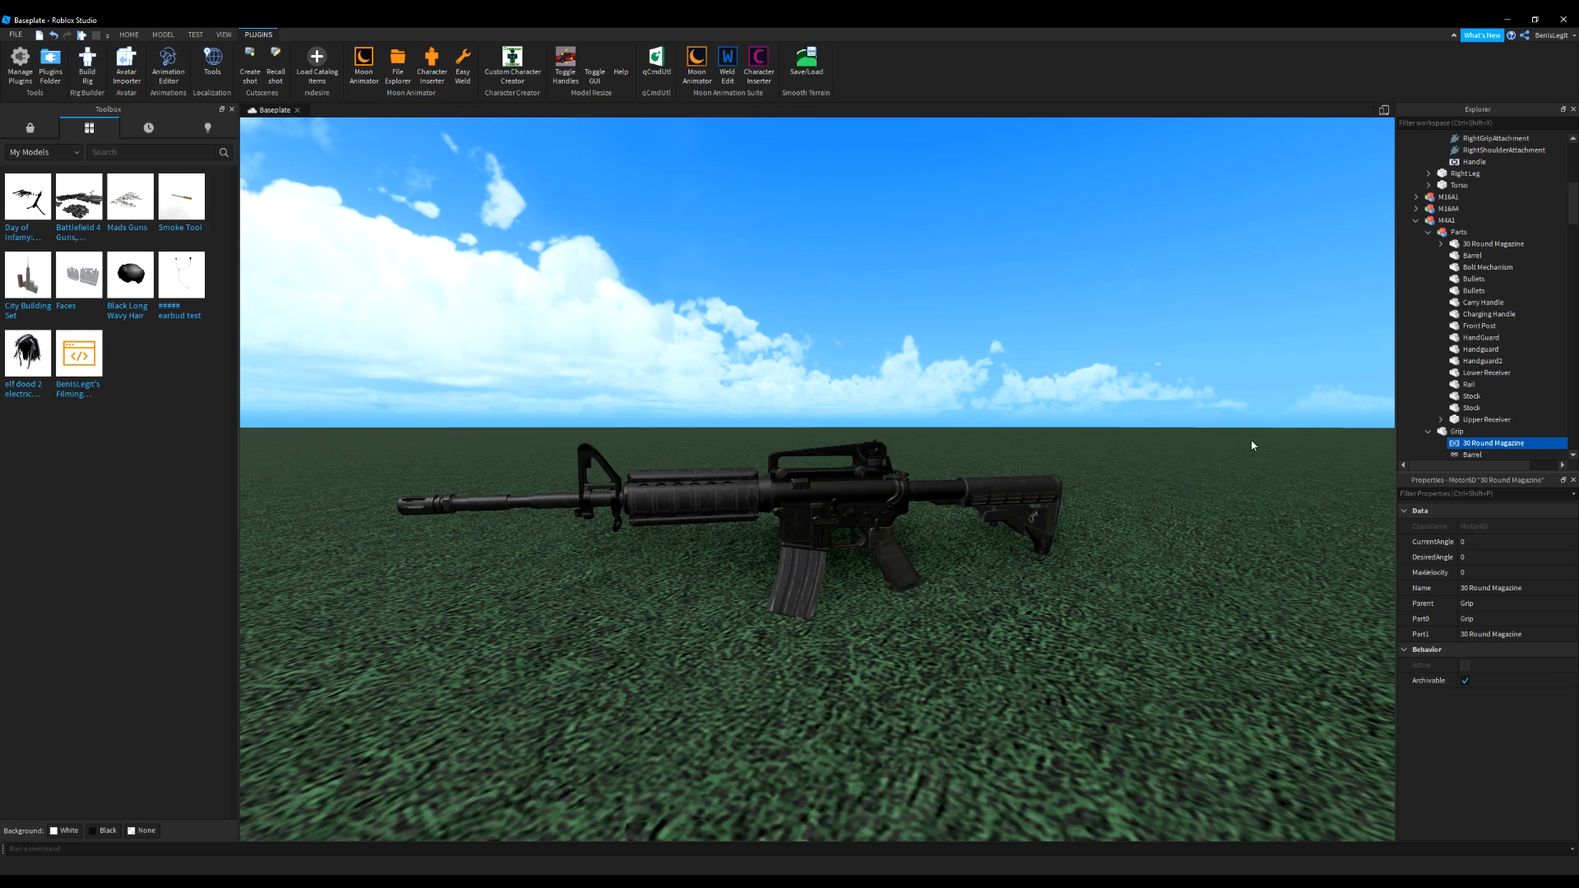
pyautogui.scroll(-3)
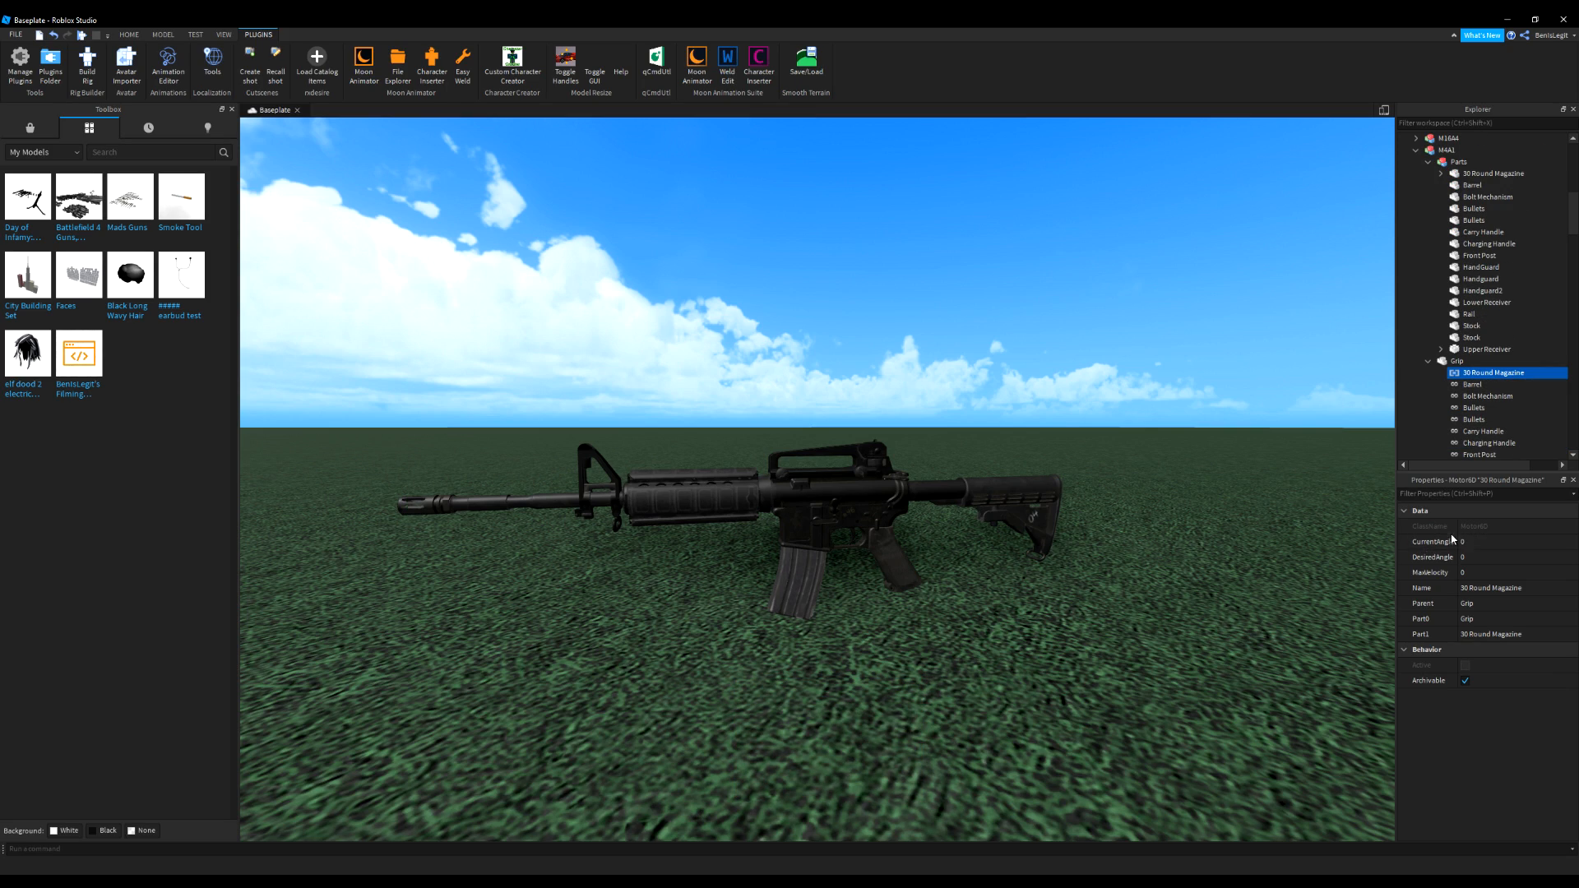
# Insert the avatar, place the M4A1 inside it and join Right Arm to Grip with a Motor6D
pyautogui.click(430, 58)
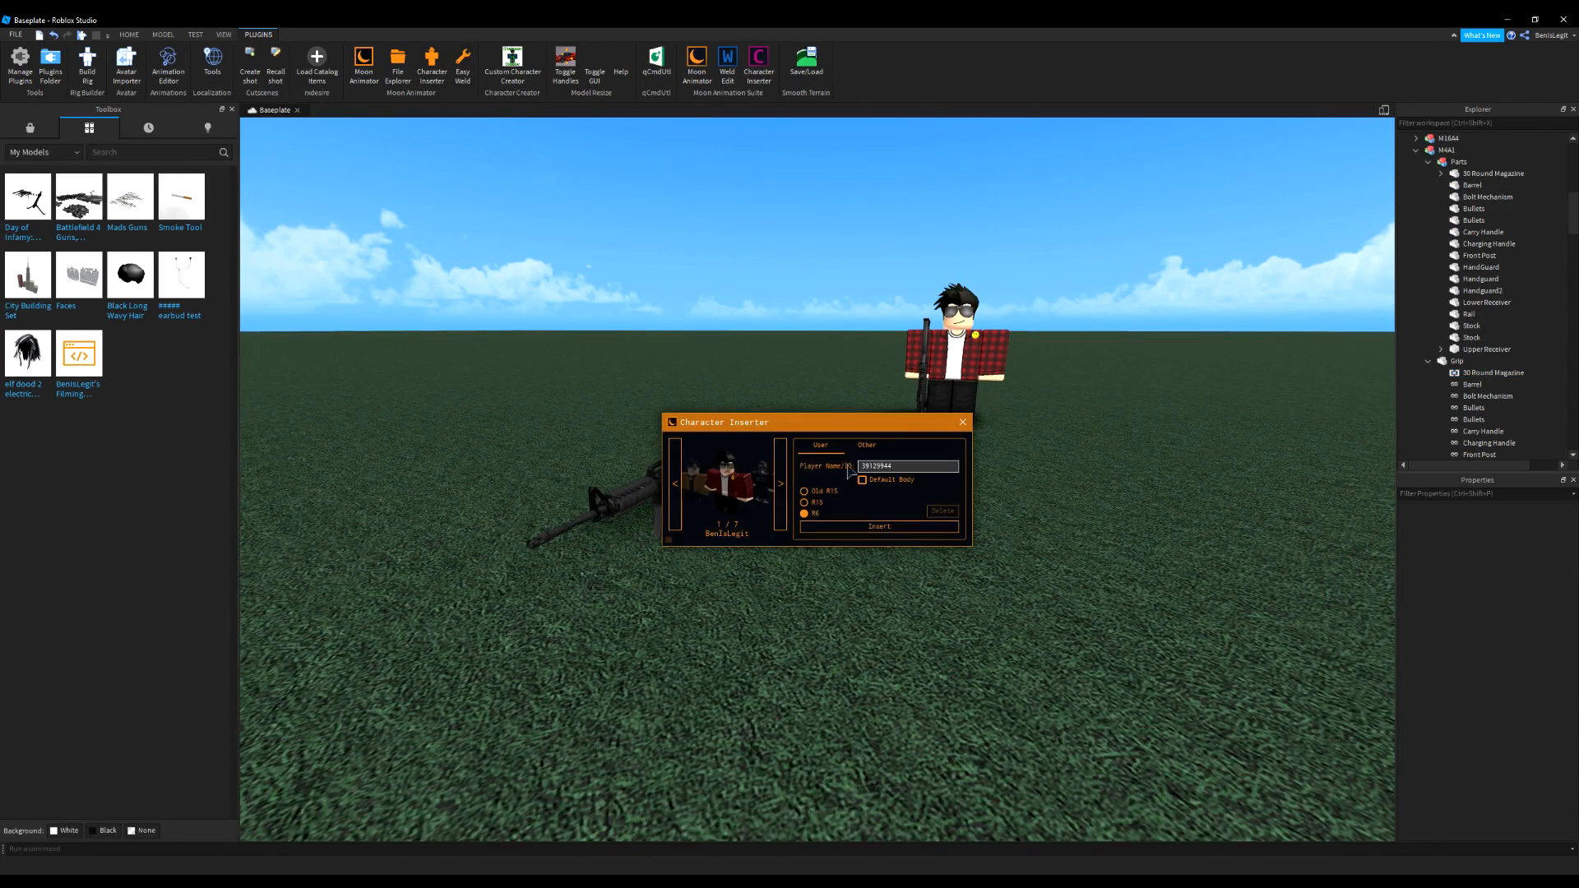
pyautogui.click(878, 526)
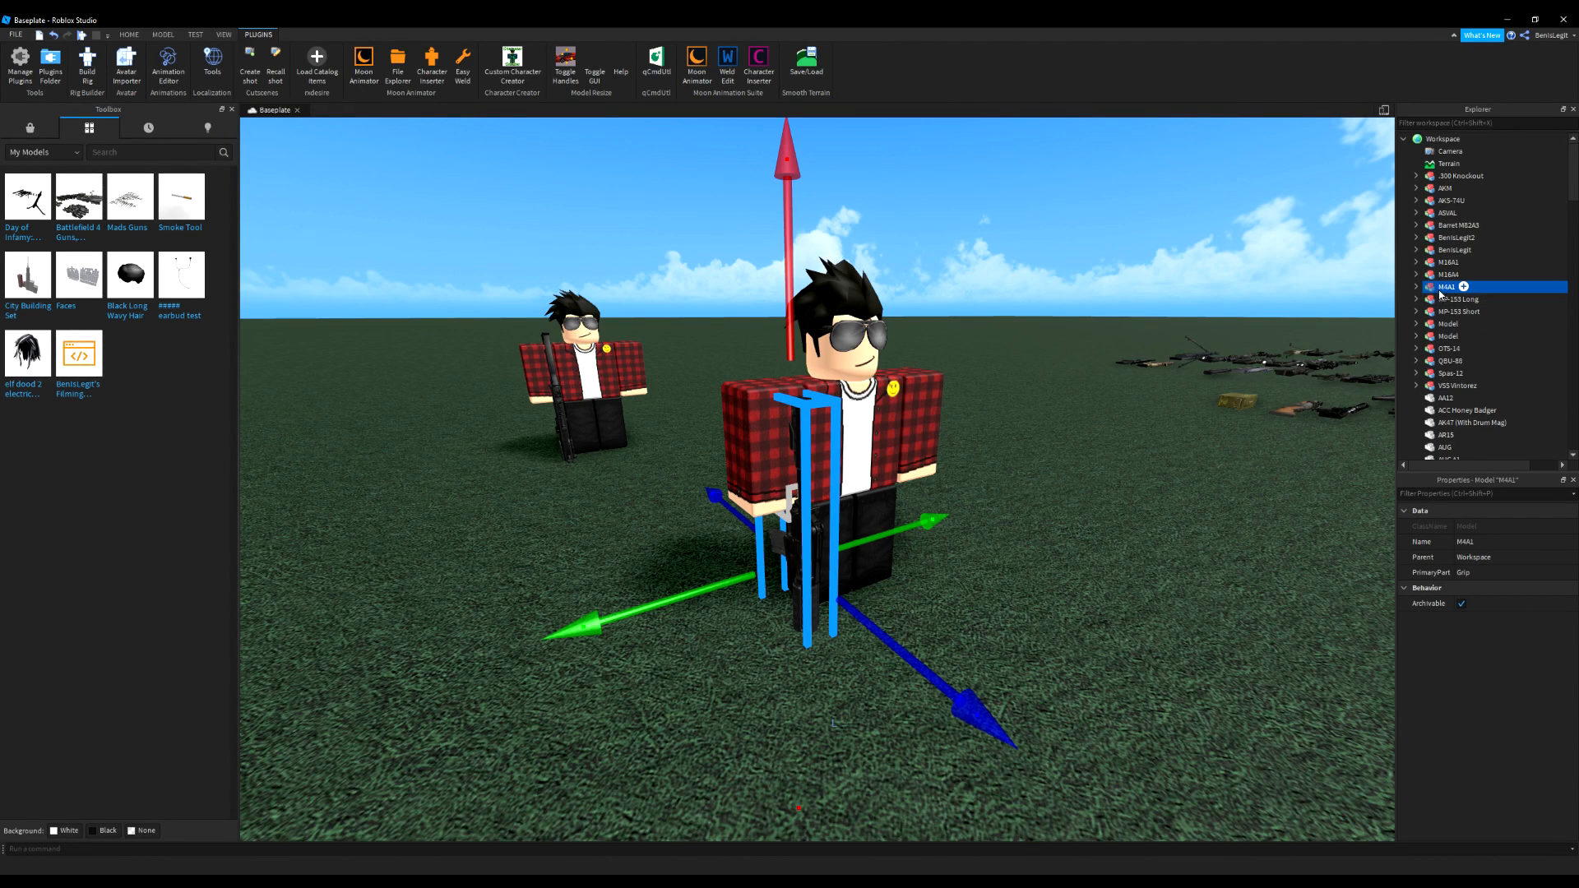
pyautogui.click(462, 57)
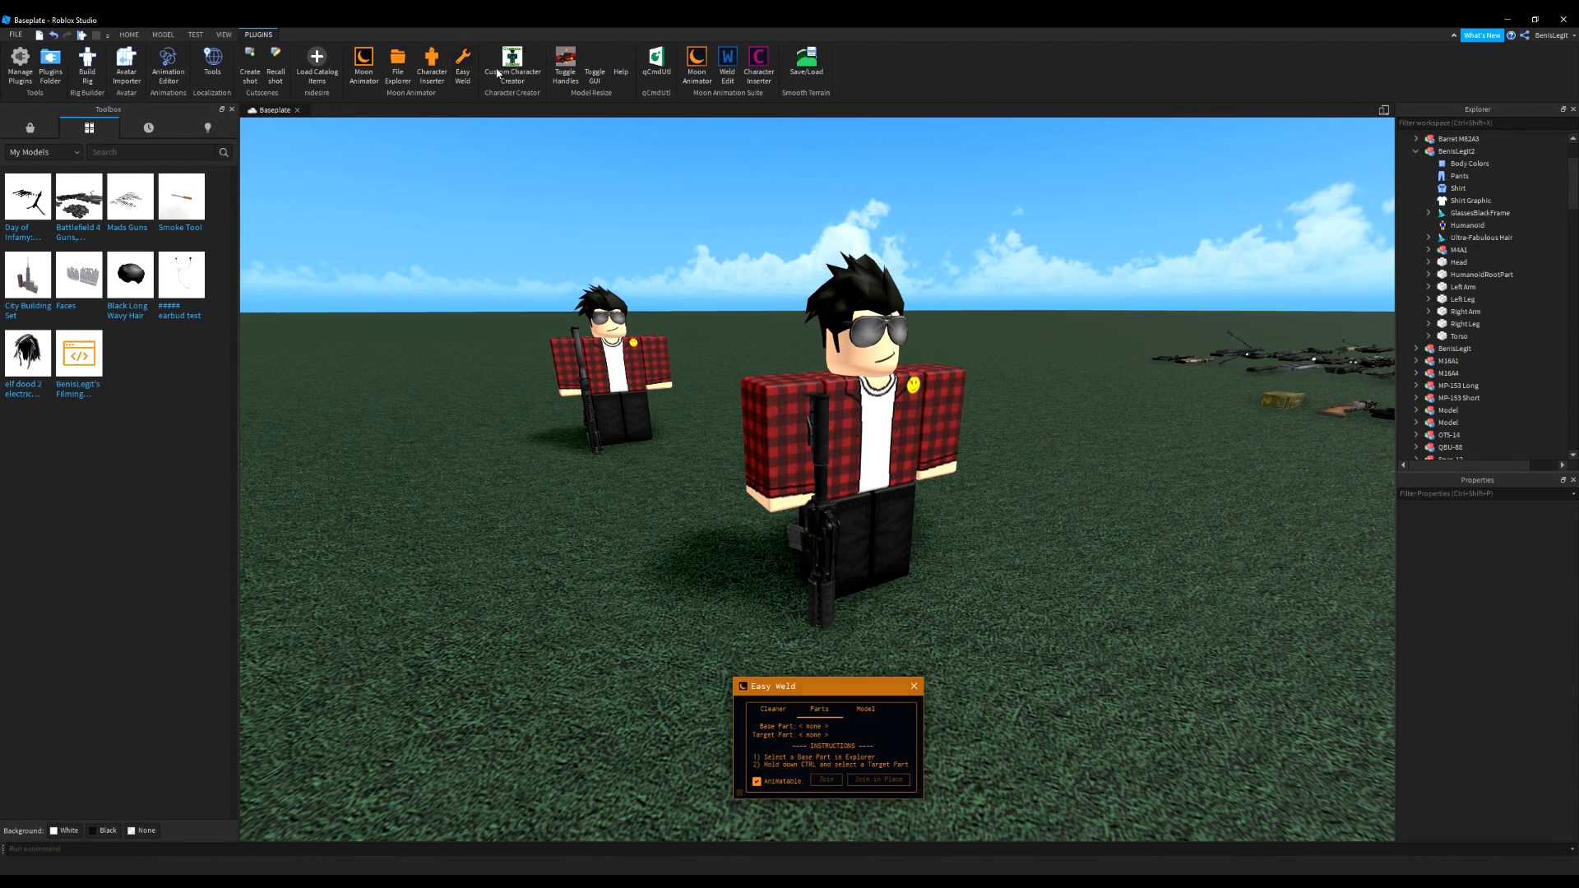
pyautogui.click(1467, 336)
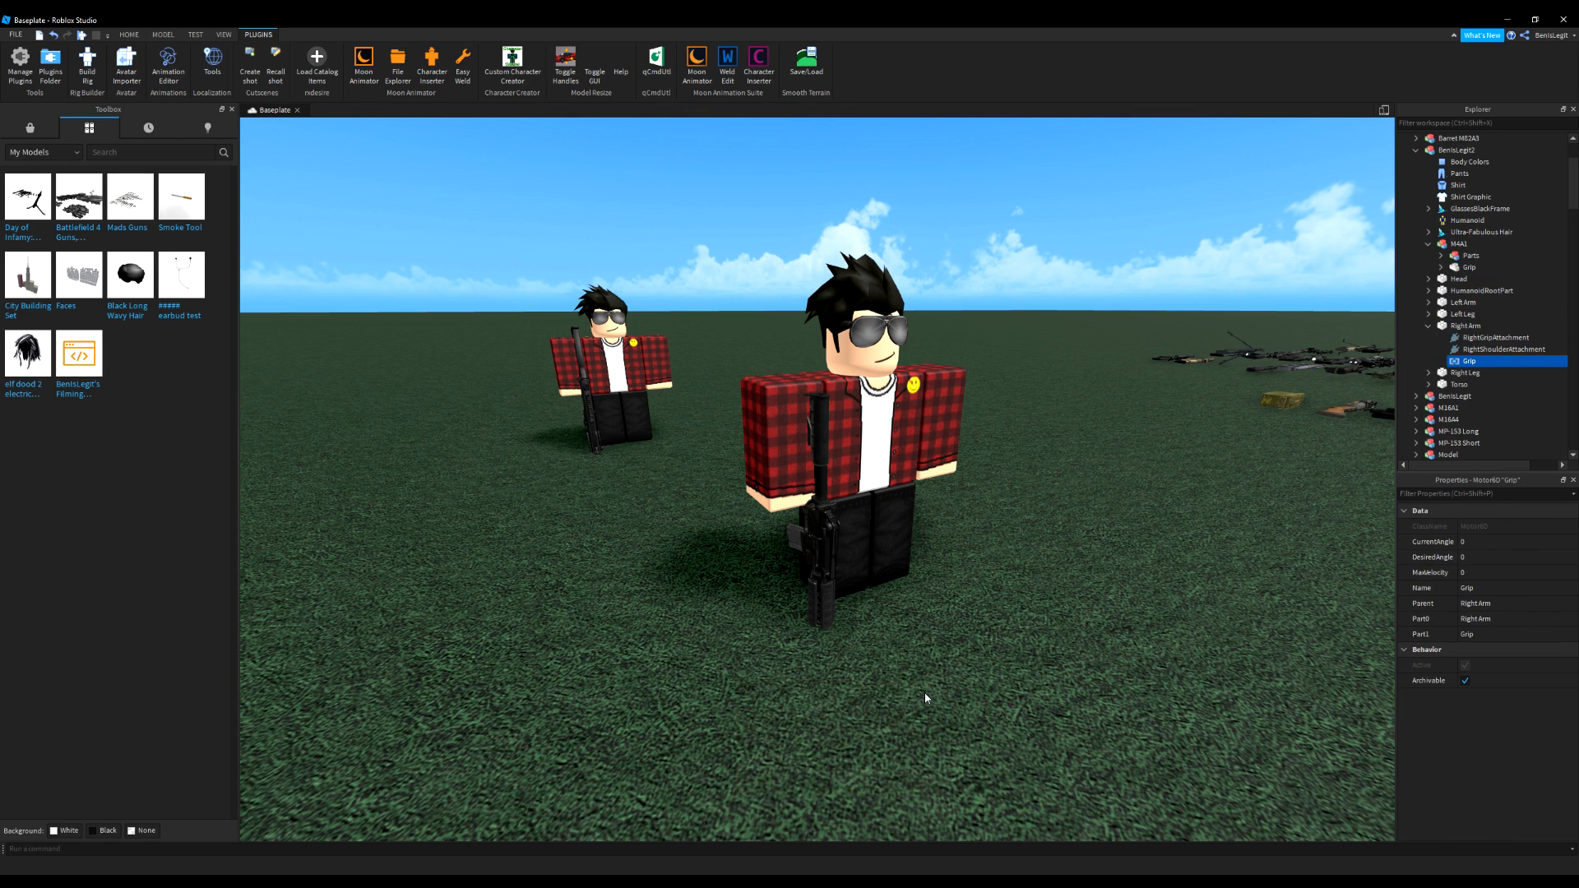
pyautogui.click(362, 61)
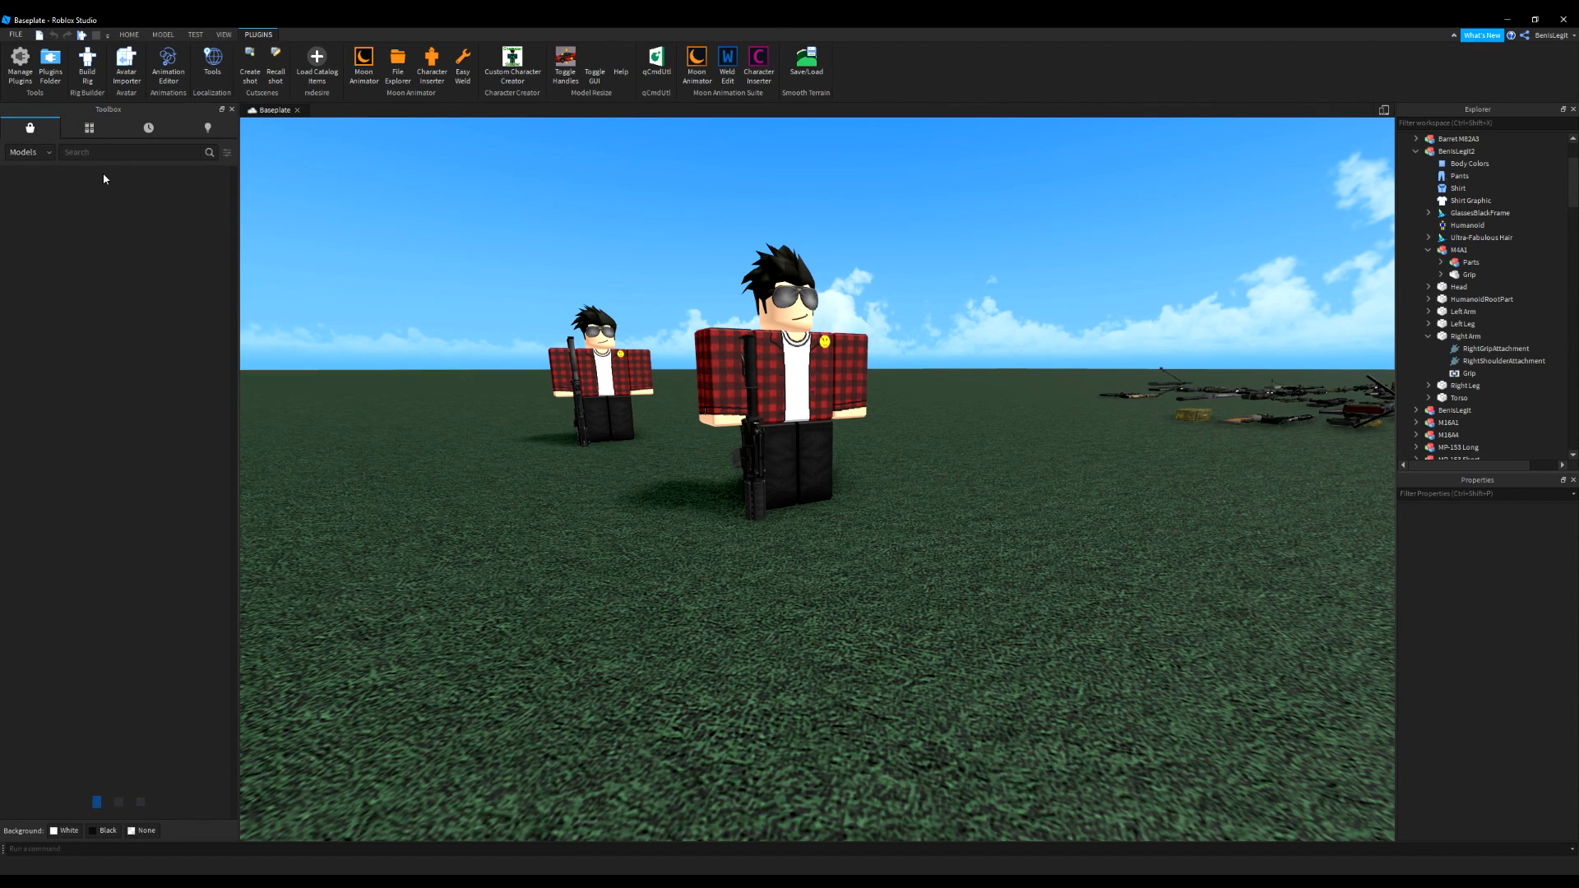
# Insert a Toolbox muzzle flash into the M4A1 and join MuzzleFlash to Grip with Easy Weld
pyautogui.write('muzzle flash')
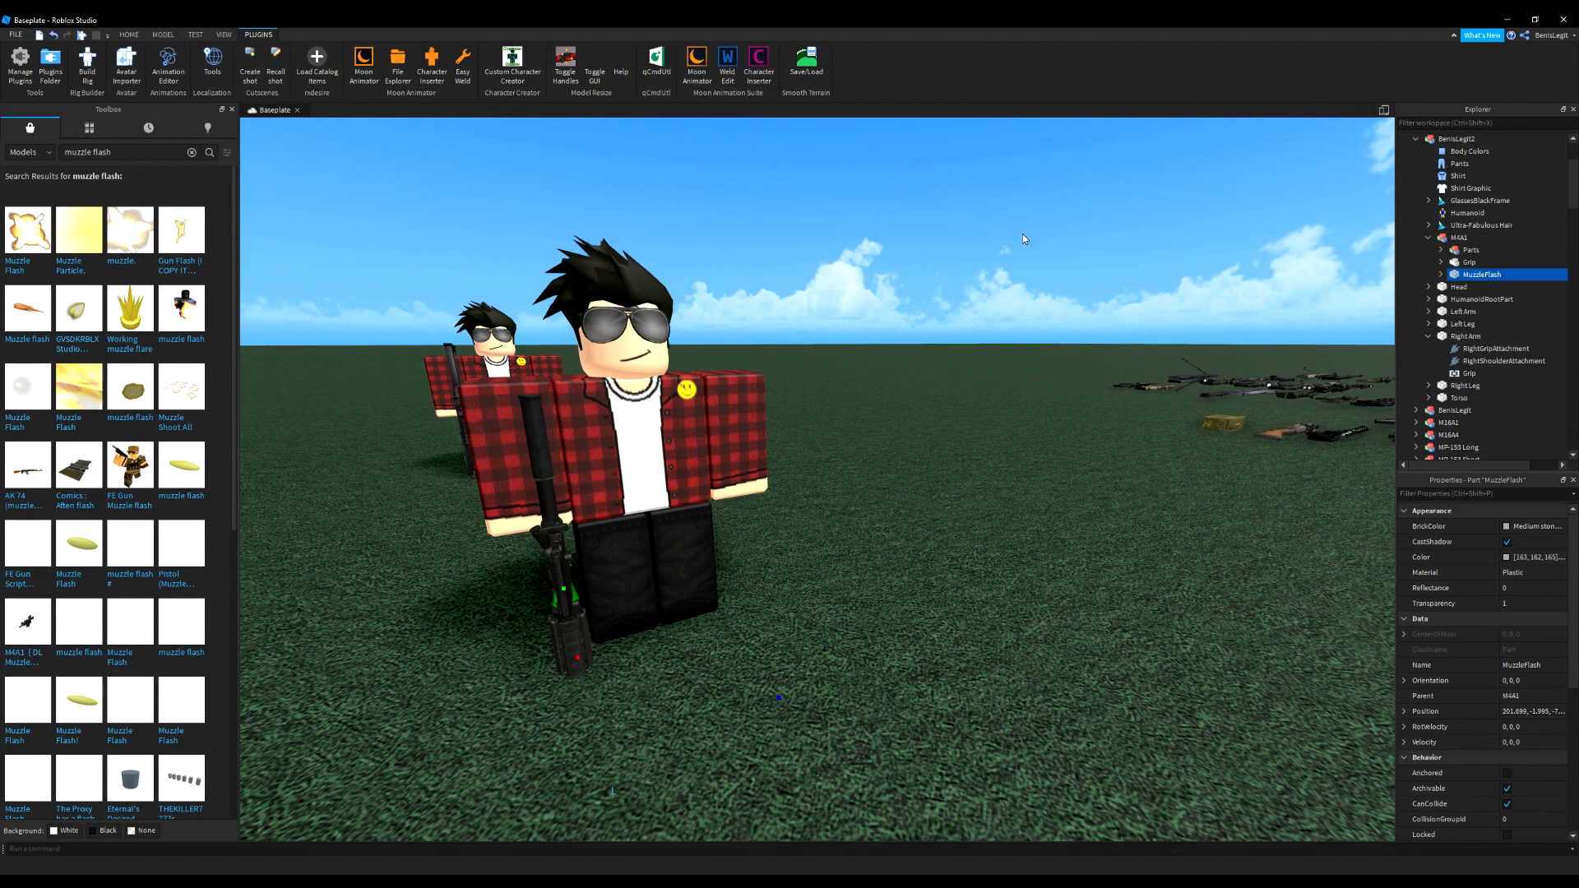
pyautogui.click(464, 59)
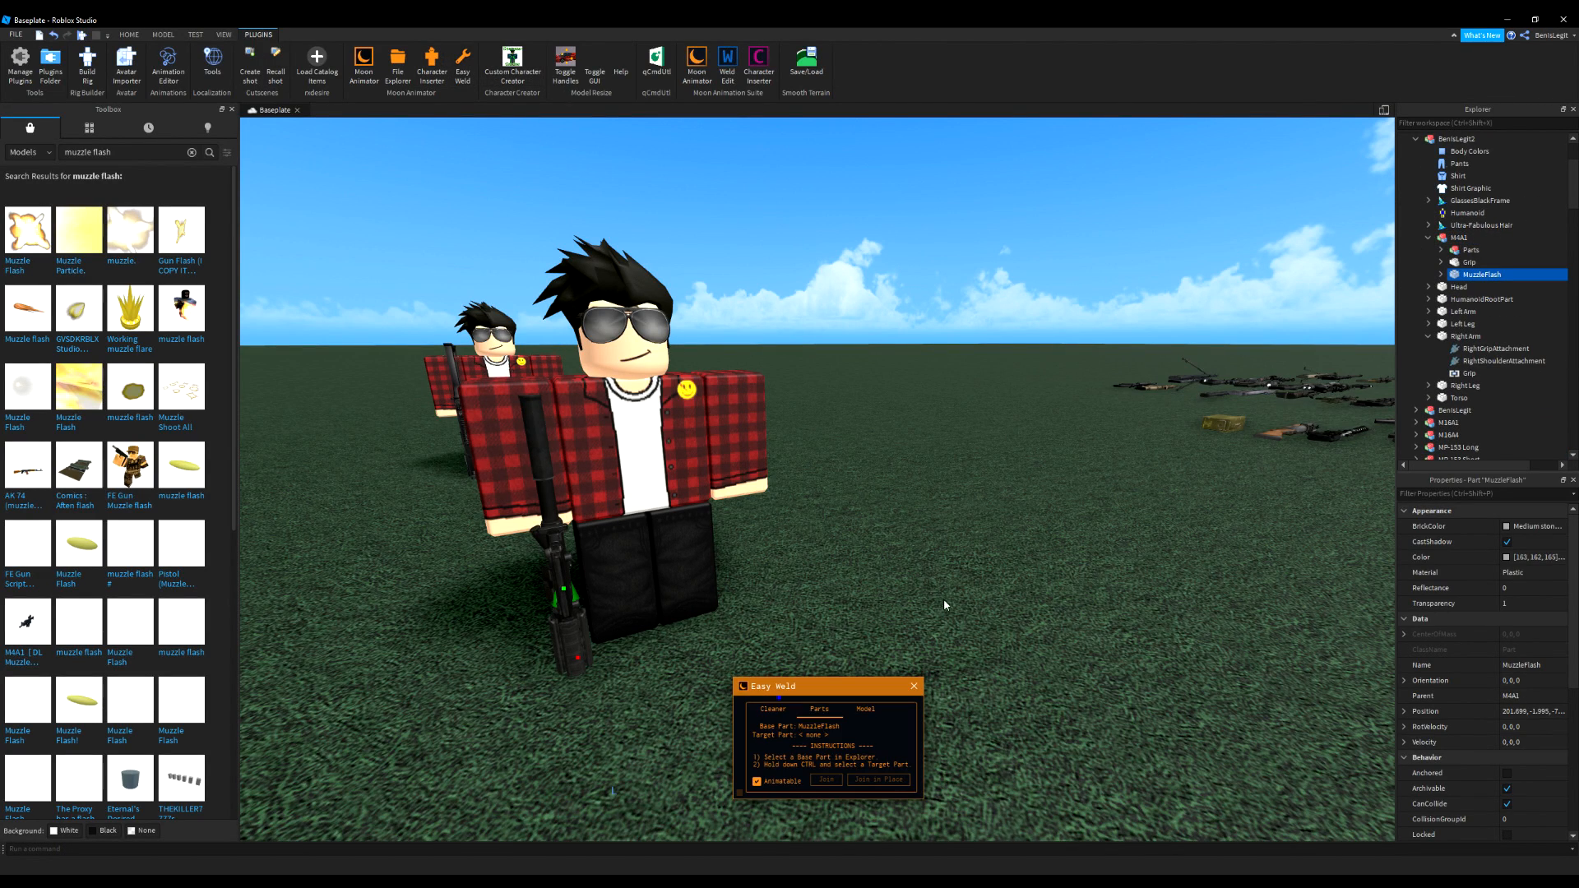
pyautogui.click(1467, 262)
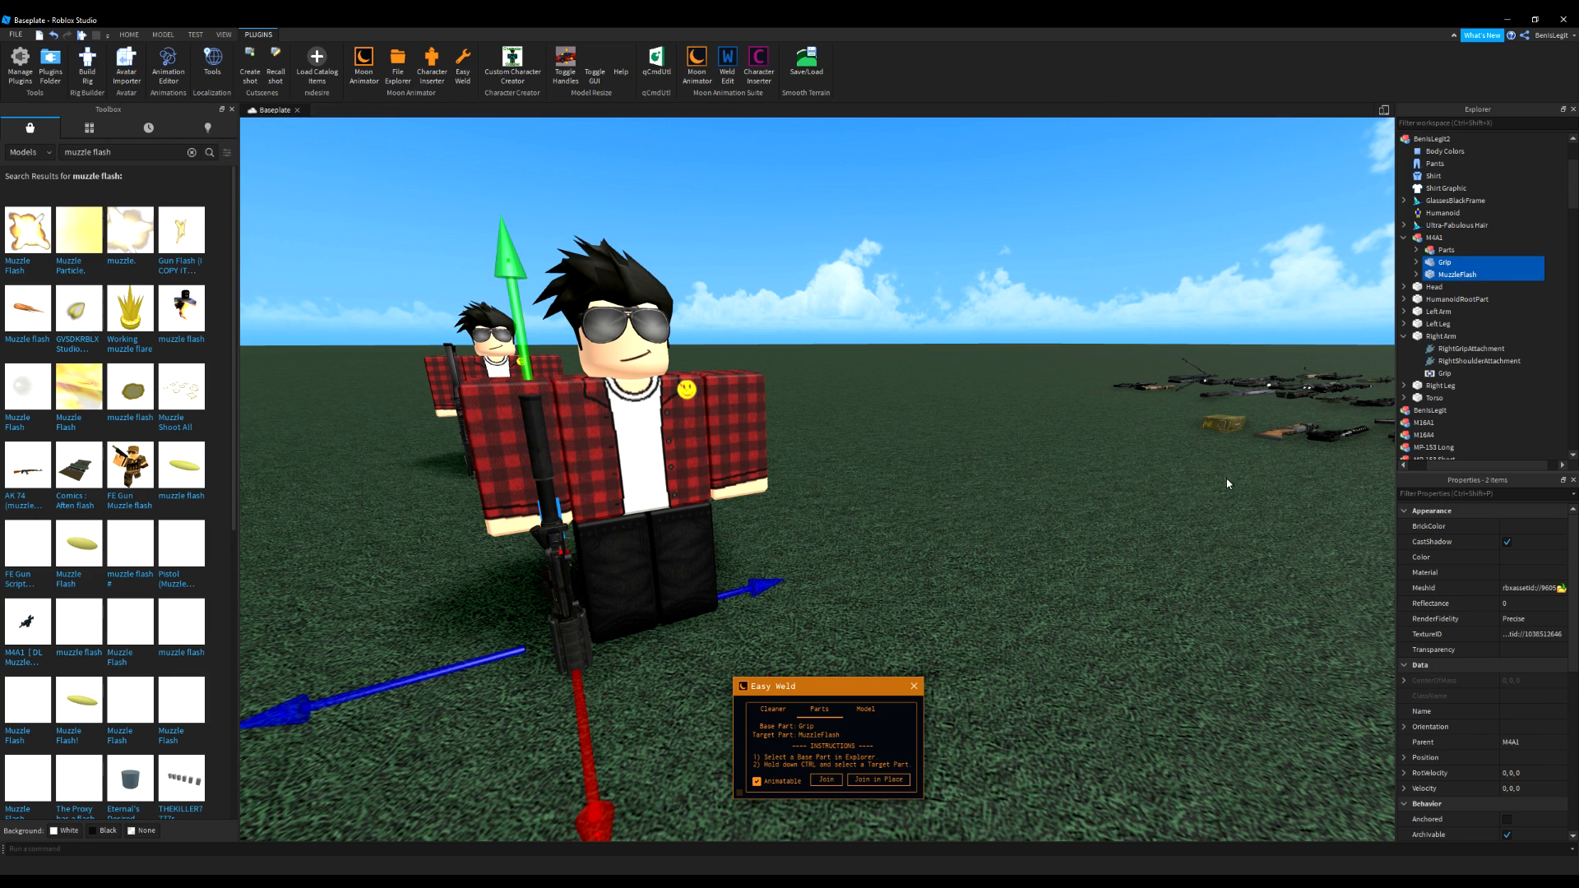
pyautogui.click(826, 780)
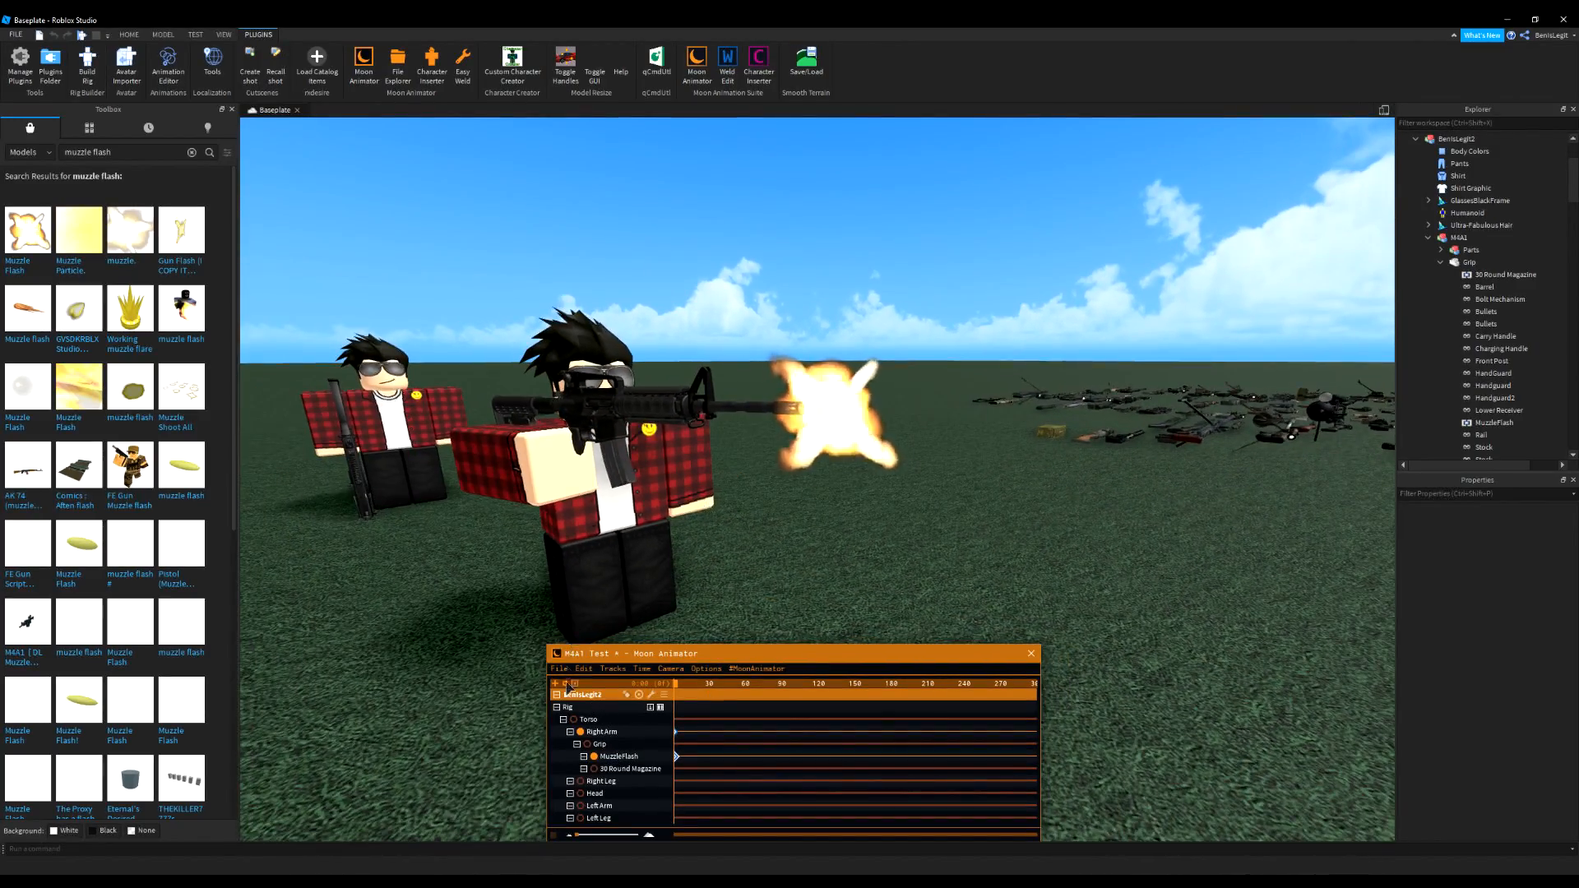
# Add MuzzleEffect's Enabled property as a track and set its keyframe value and easing to Constant
pyautogui.click(556, 683)
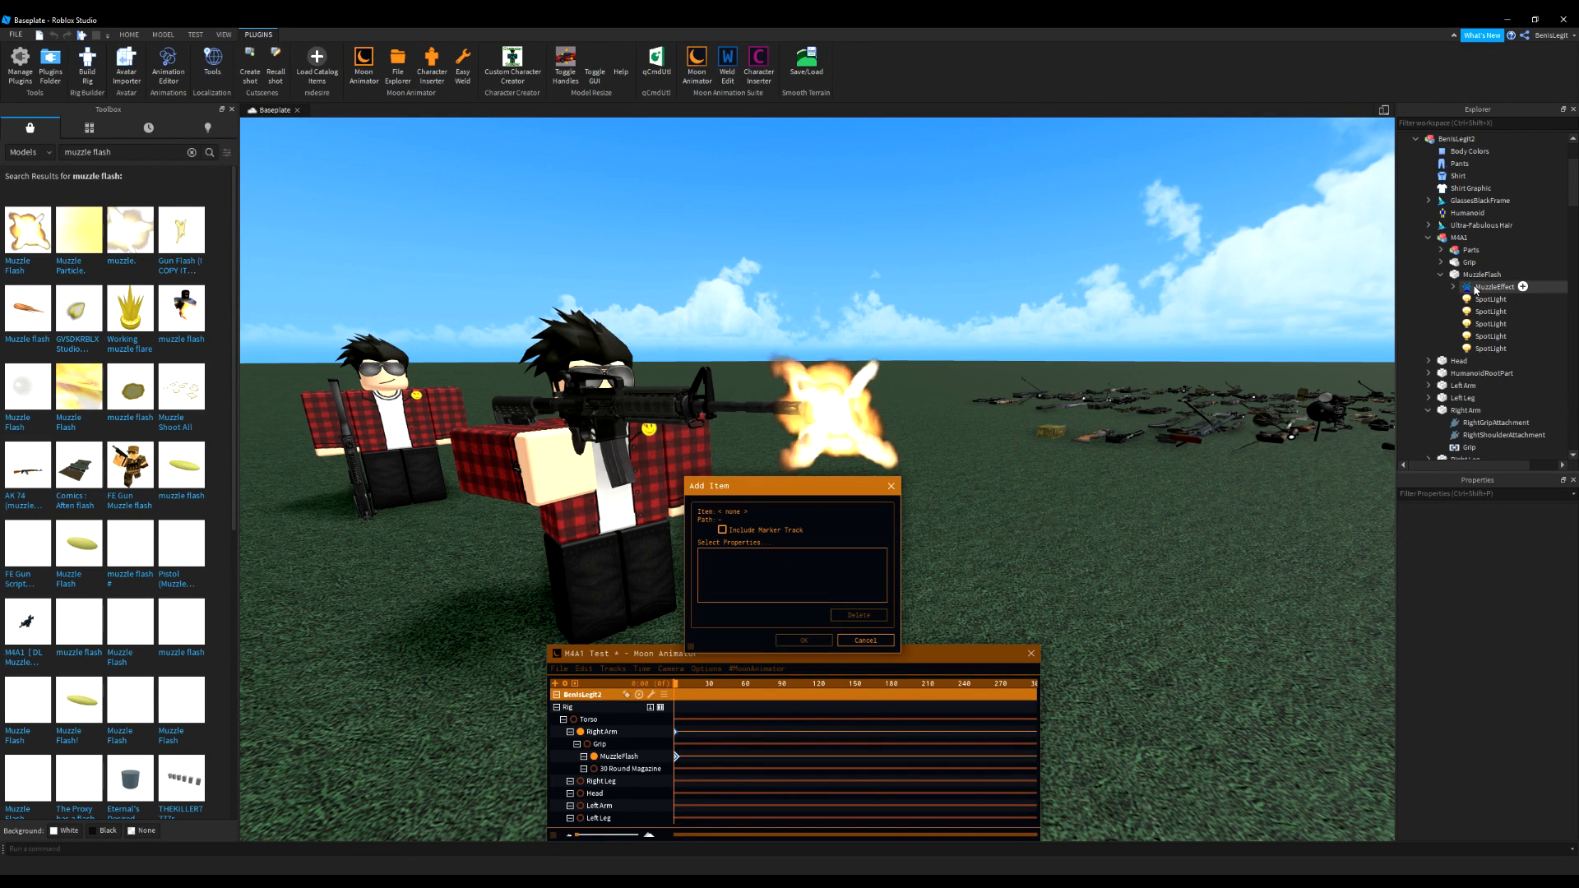
pyautogui.click(1480, 286)
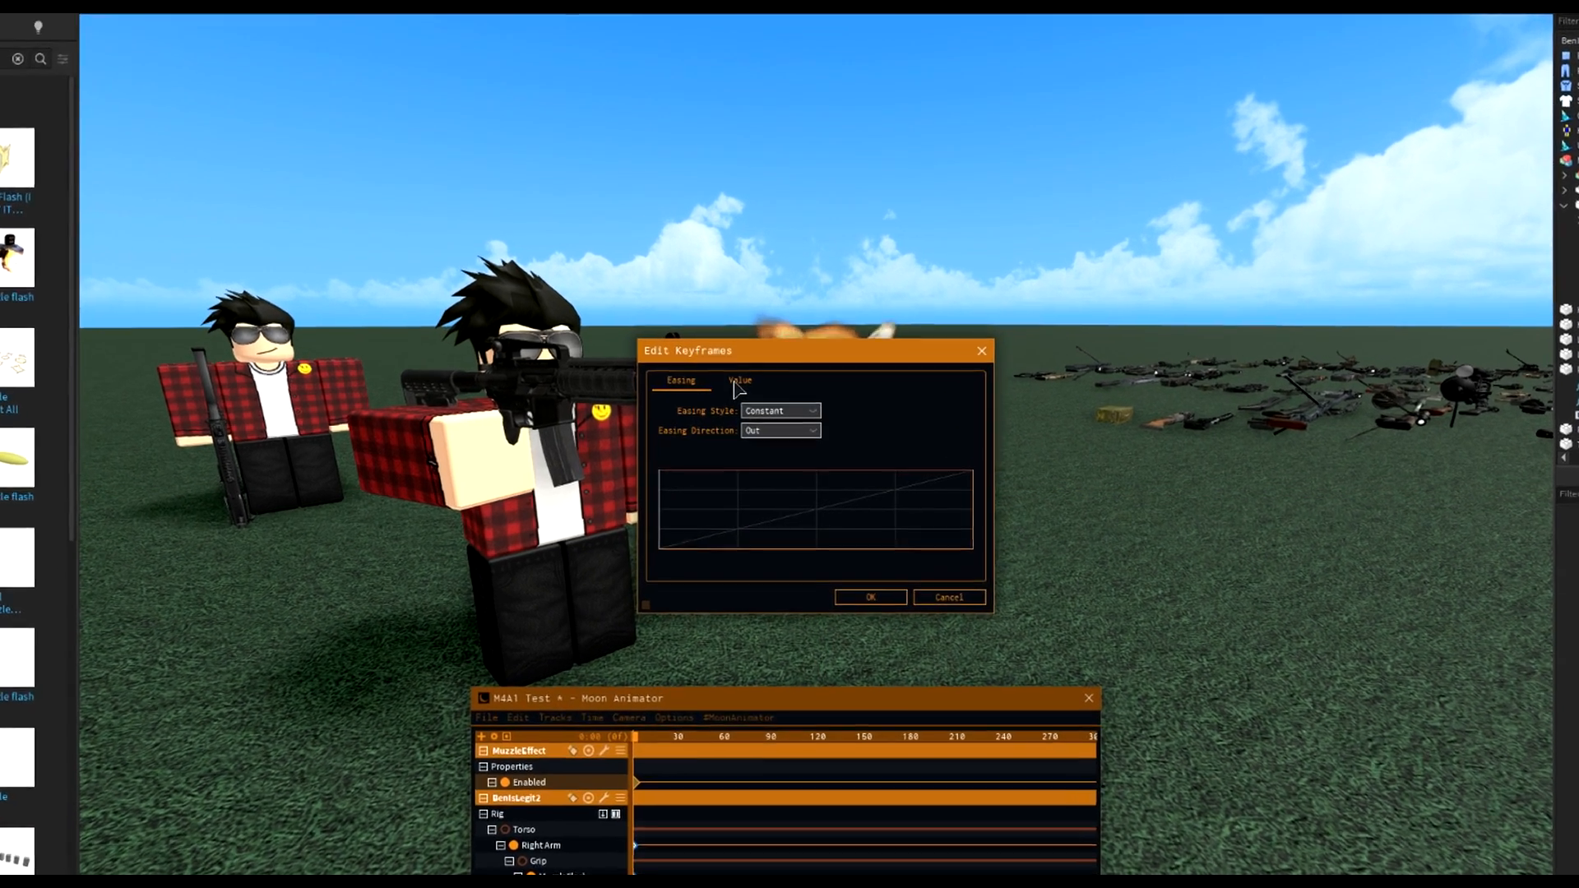
pyautogui.click(738, 380)
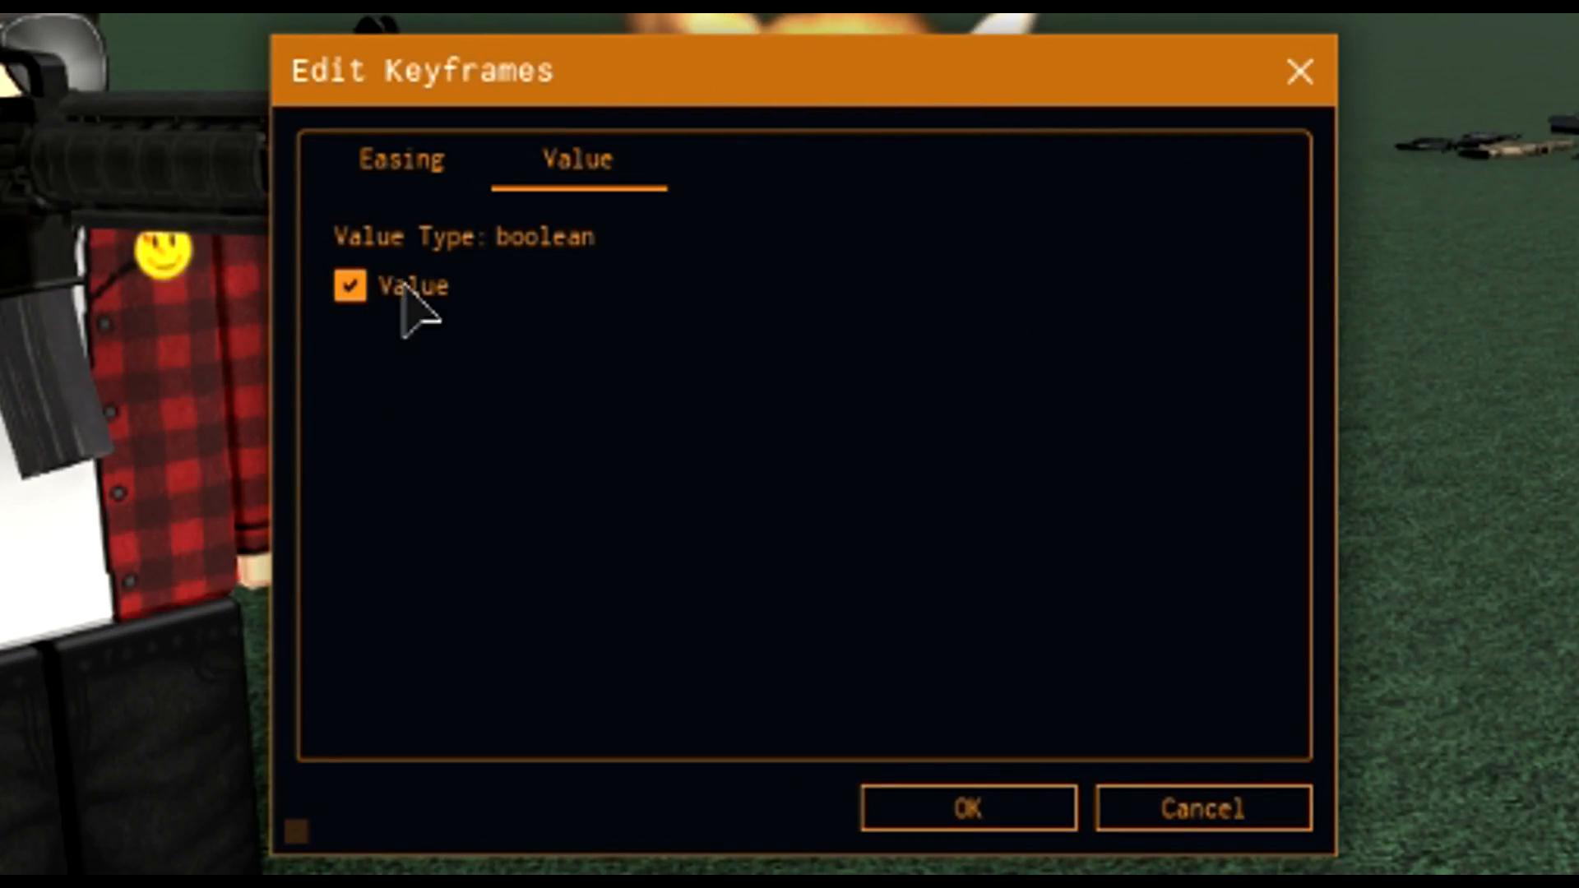
pyautogui.click(970, 808)
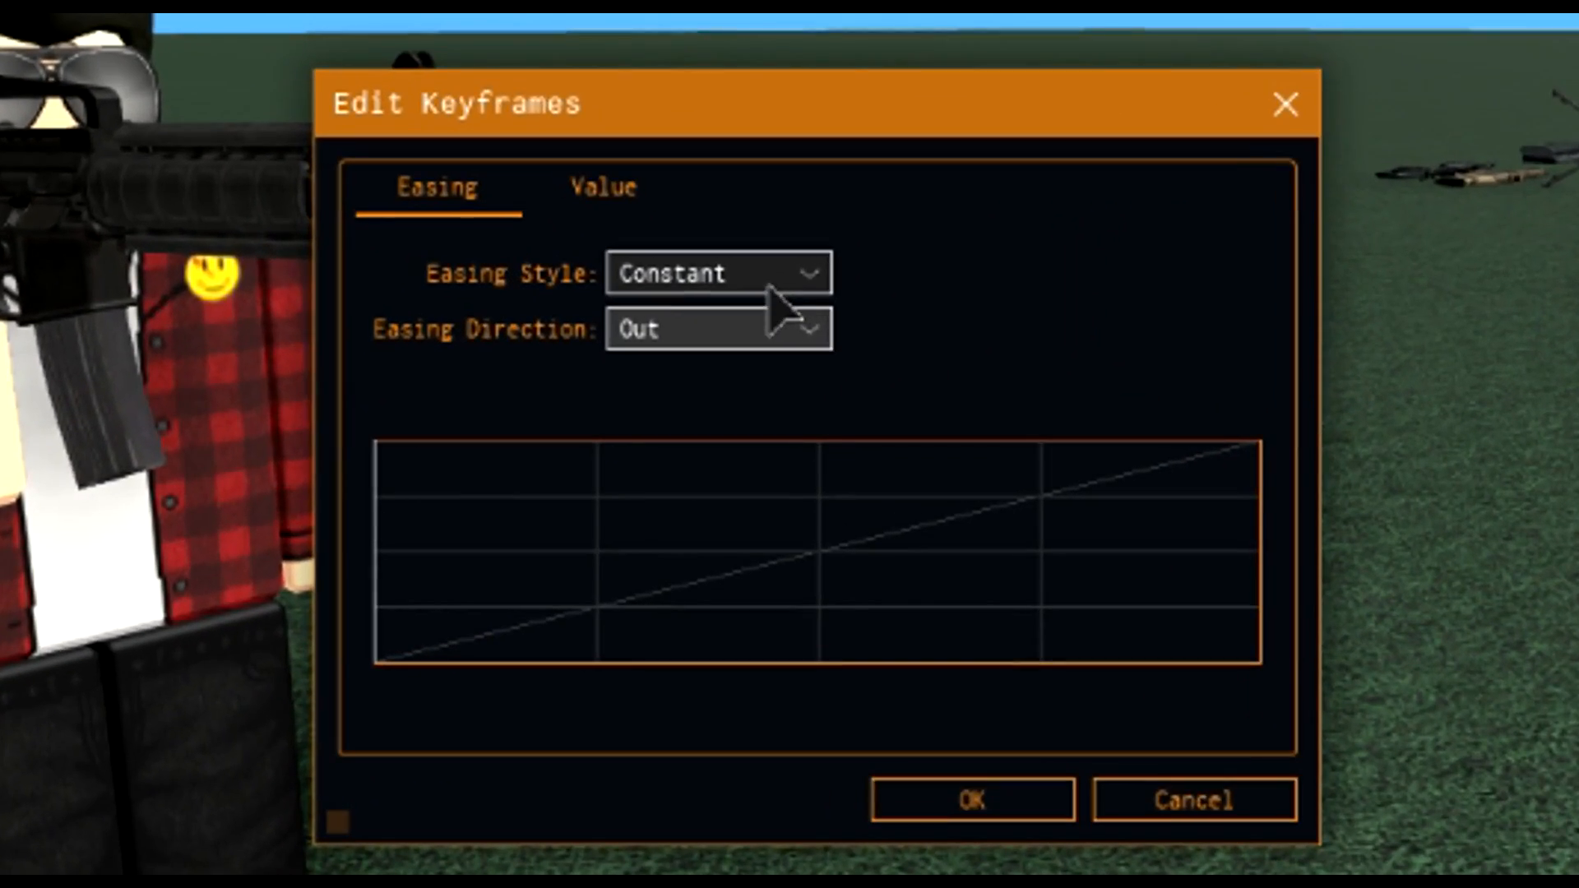
pyautogui.moveTo(598, 222)
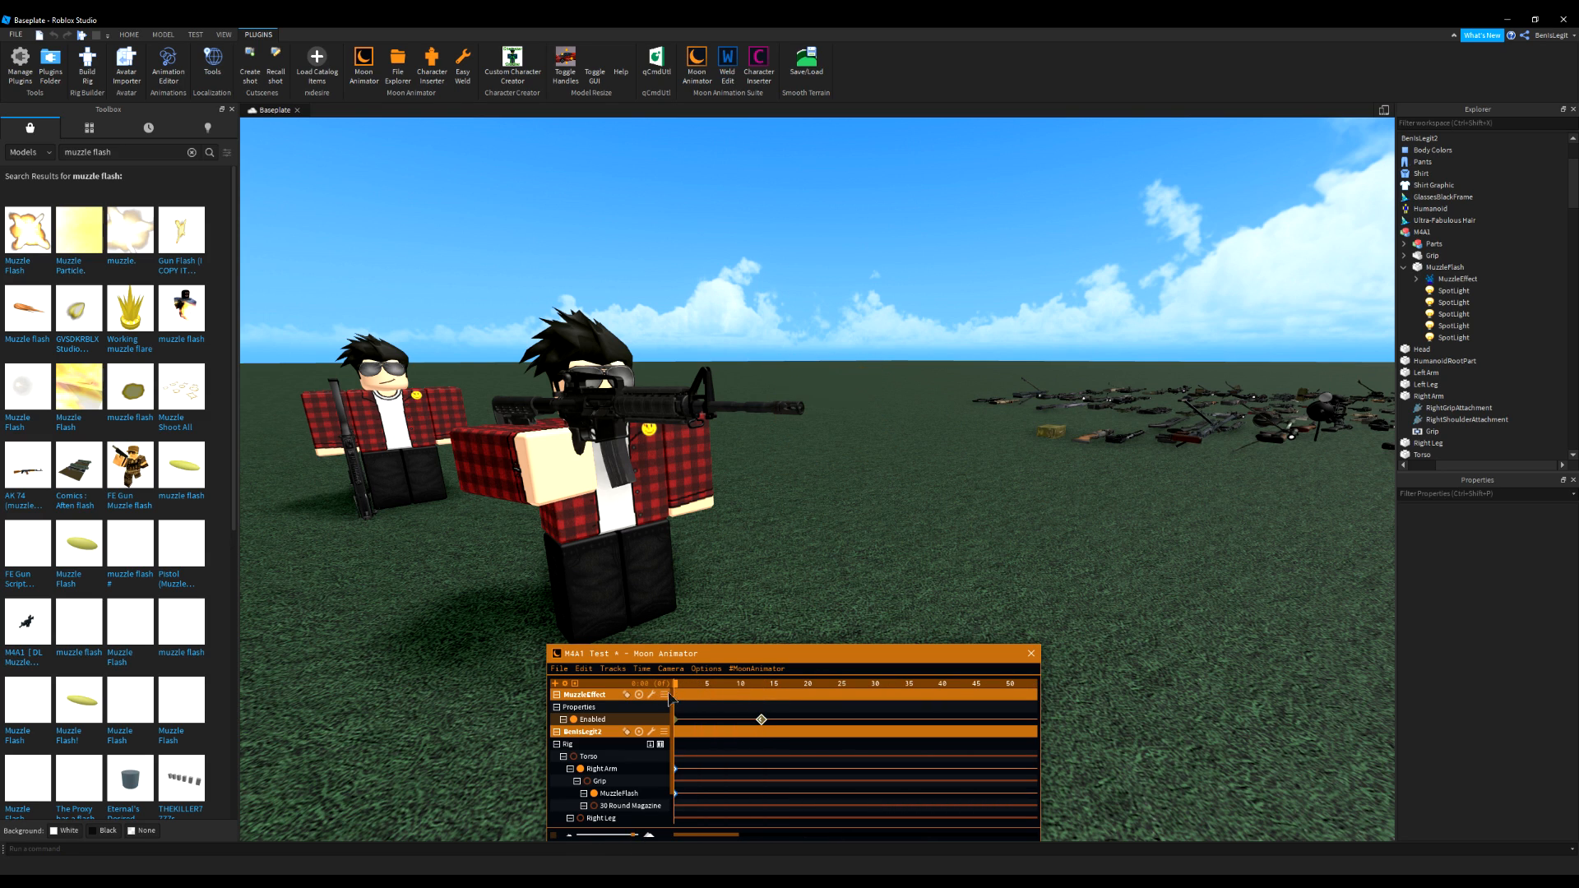
# Add a later Enabled keyframe and edit it so the flash switches off after a few frames
pyautogui.click(755, 692)
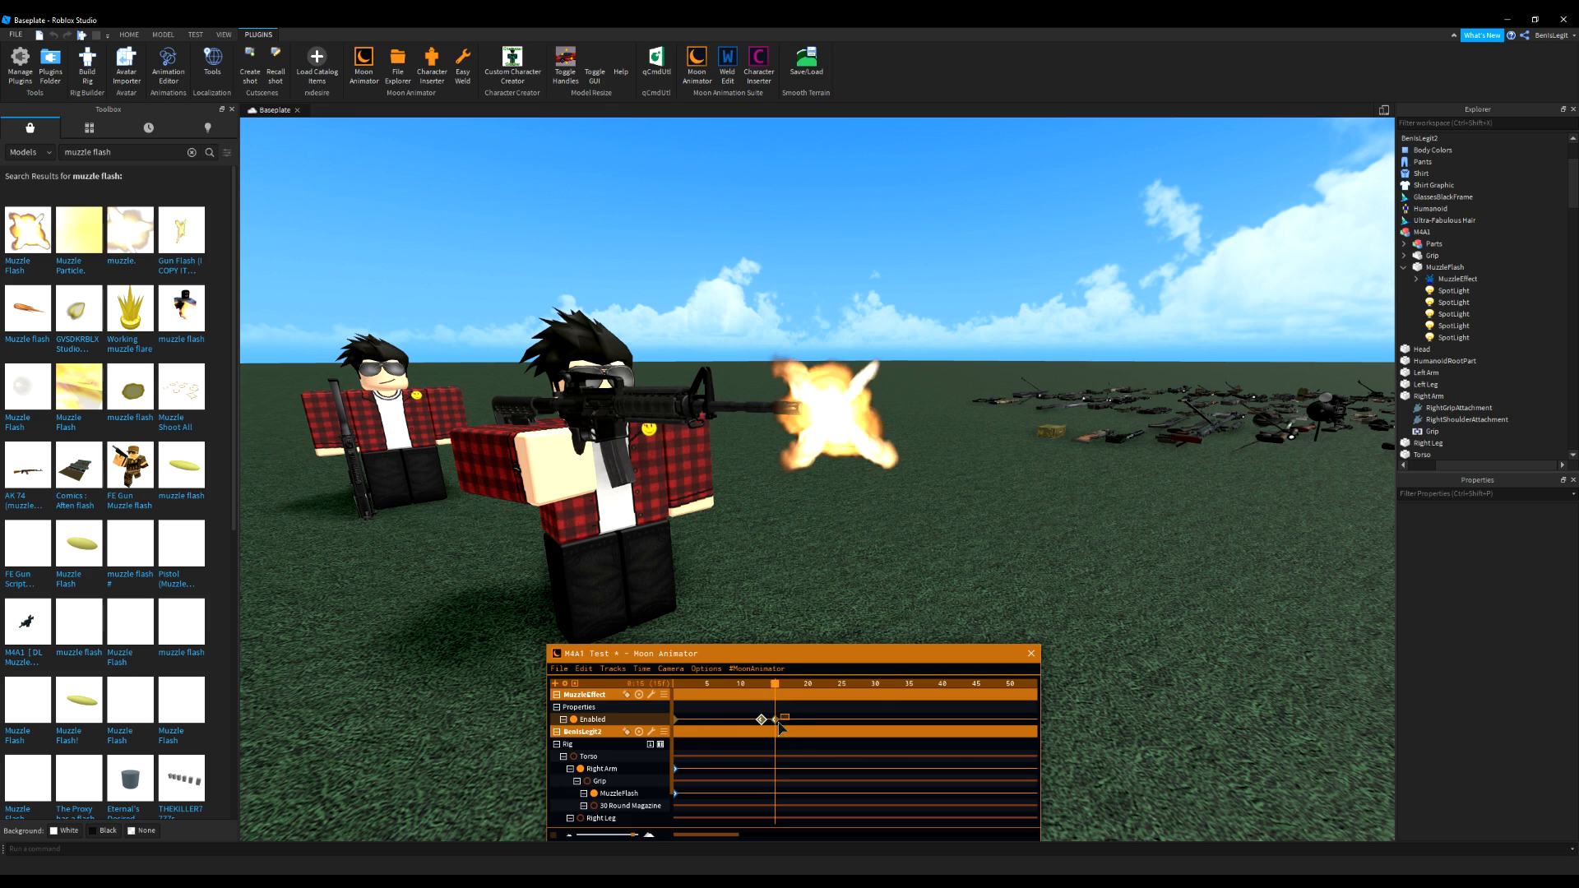
pyautogui.doubleClick(786, 719)
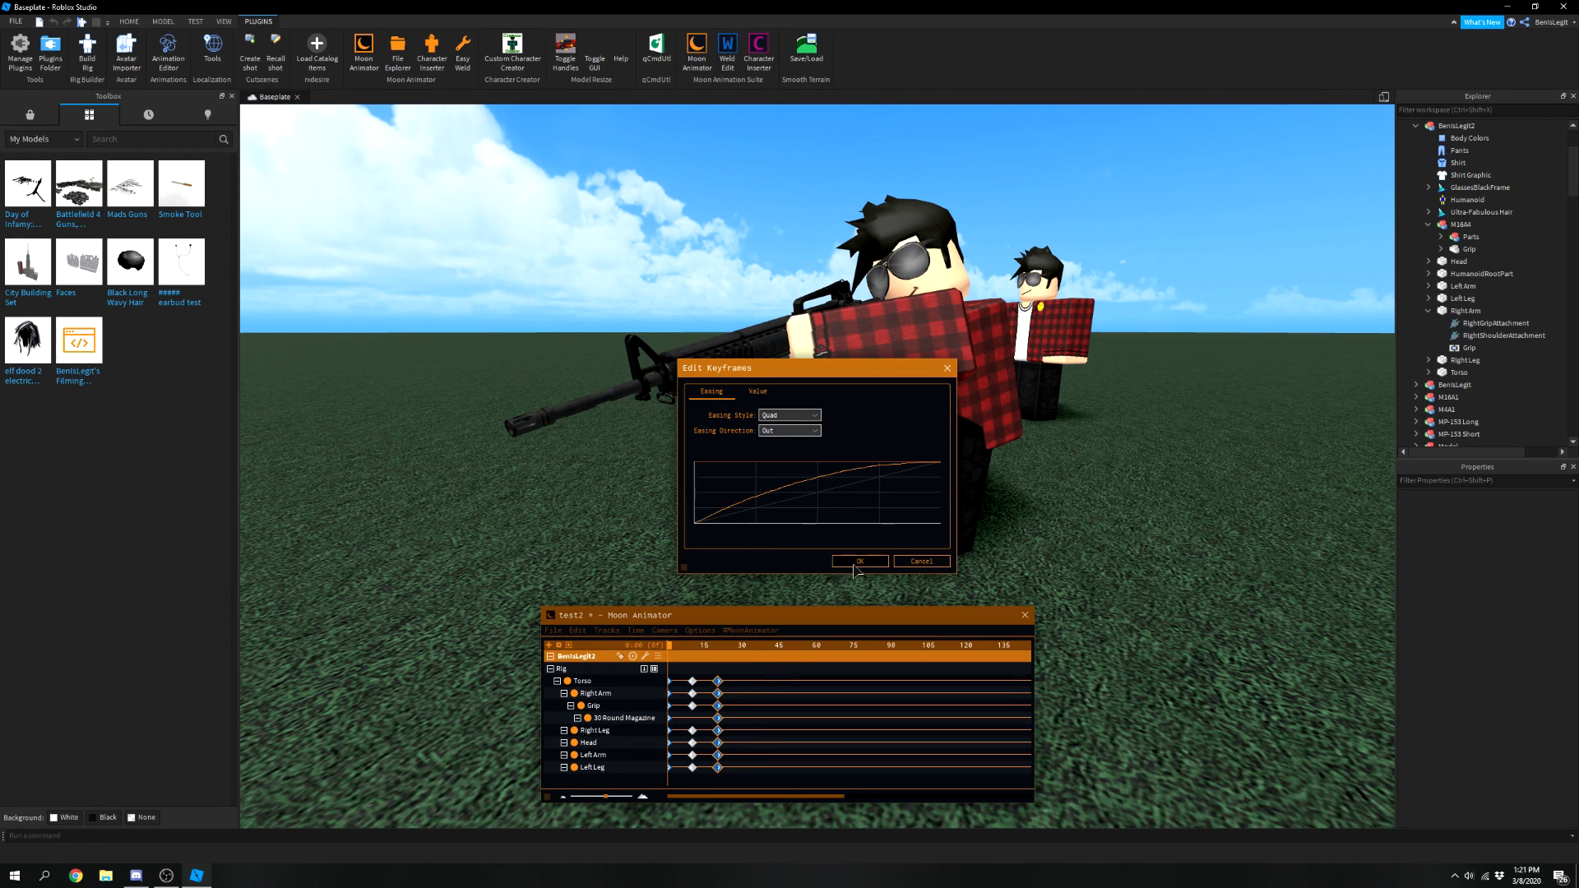
# Confirm the keyframe easing settings, then weld the pistol's parts to Grip via Easy Weld's Parts tab
pyautogui.click(858, 560)
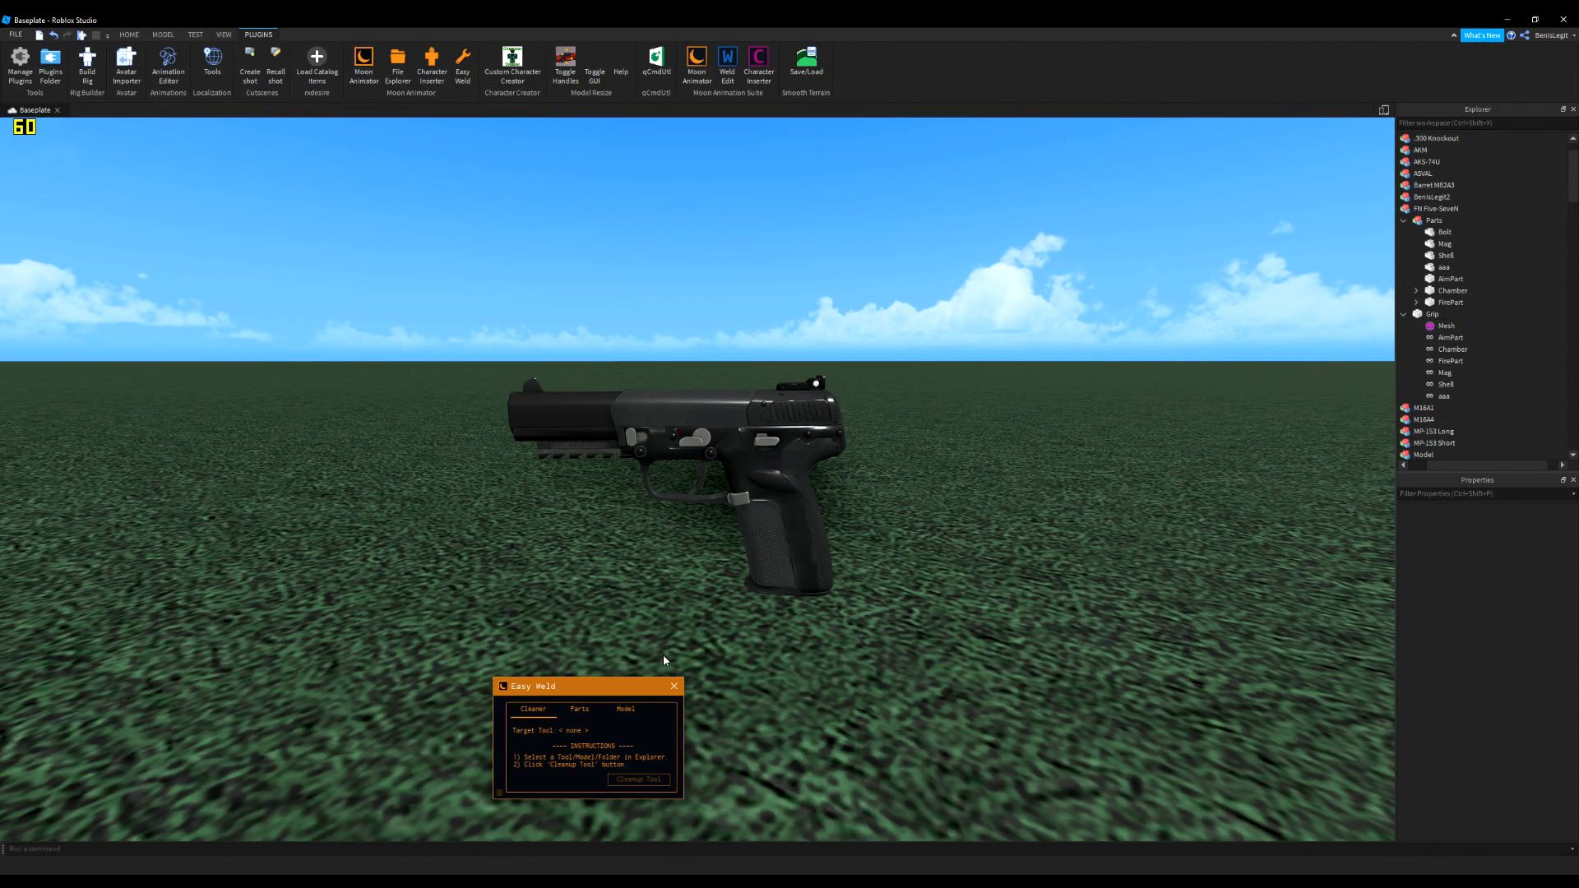
pyautogui.click(579, 709)
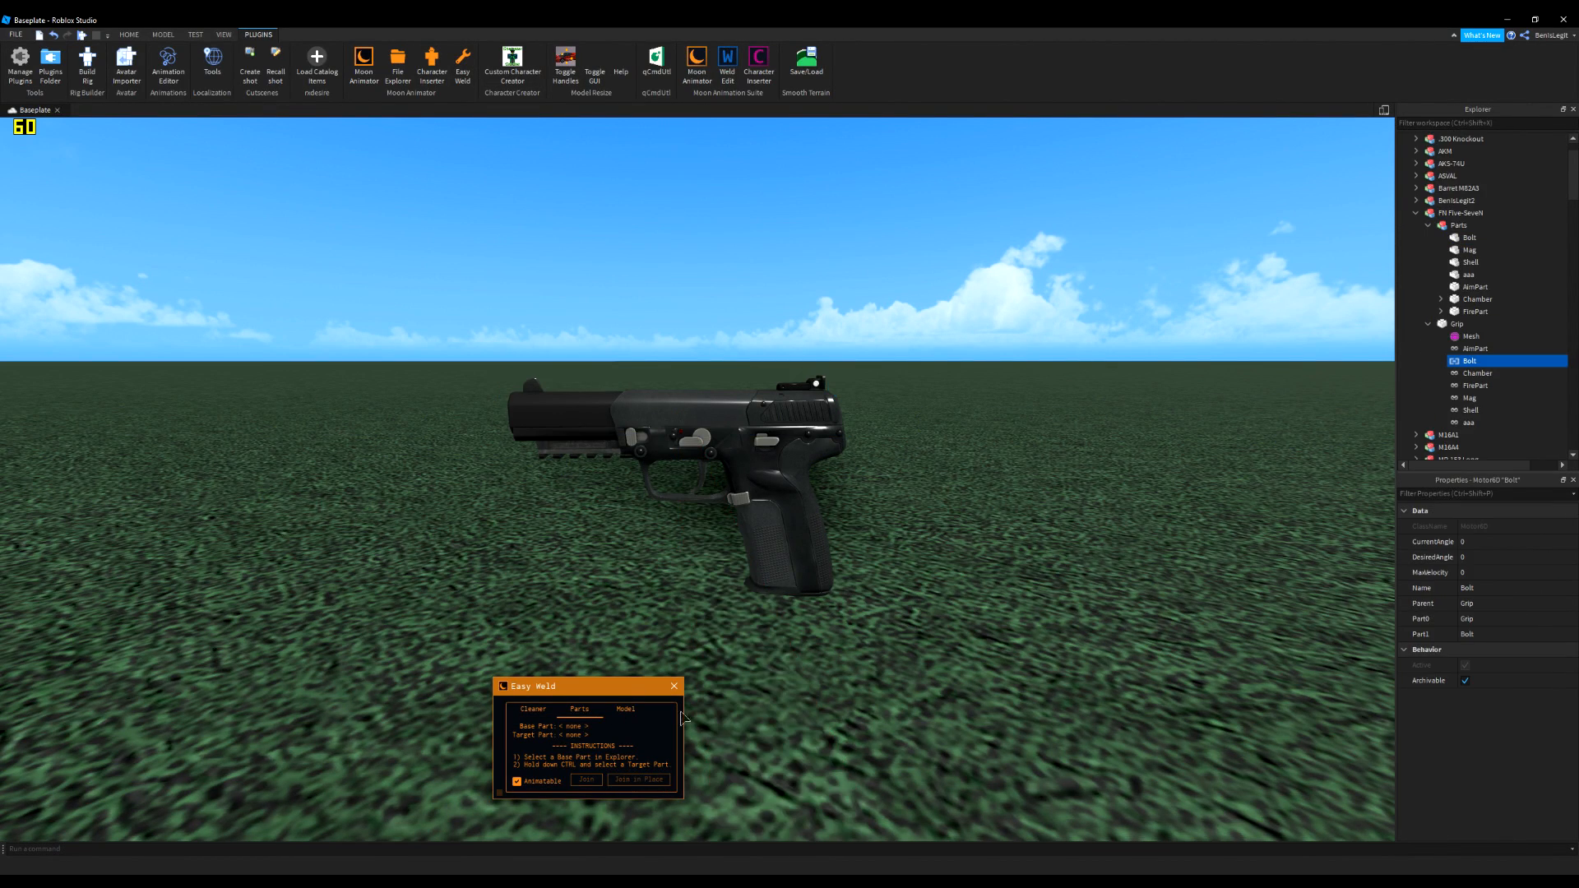